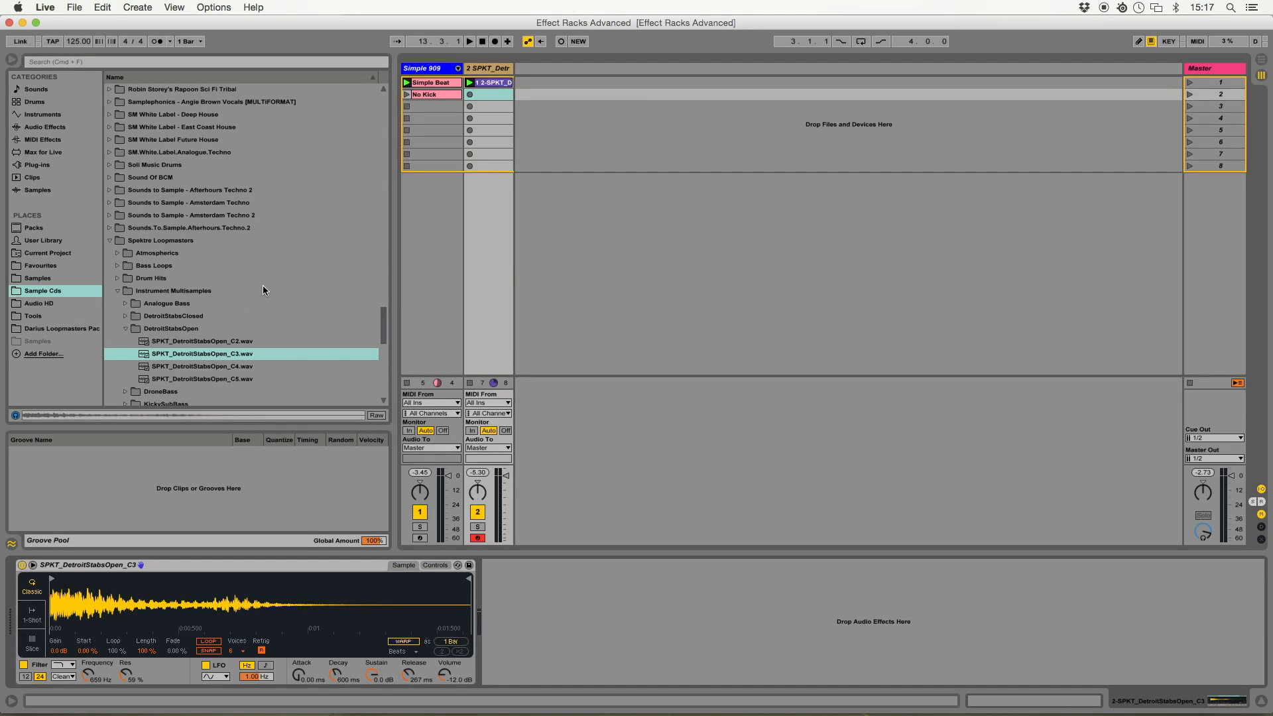
mouse_move(37, 330)
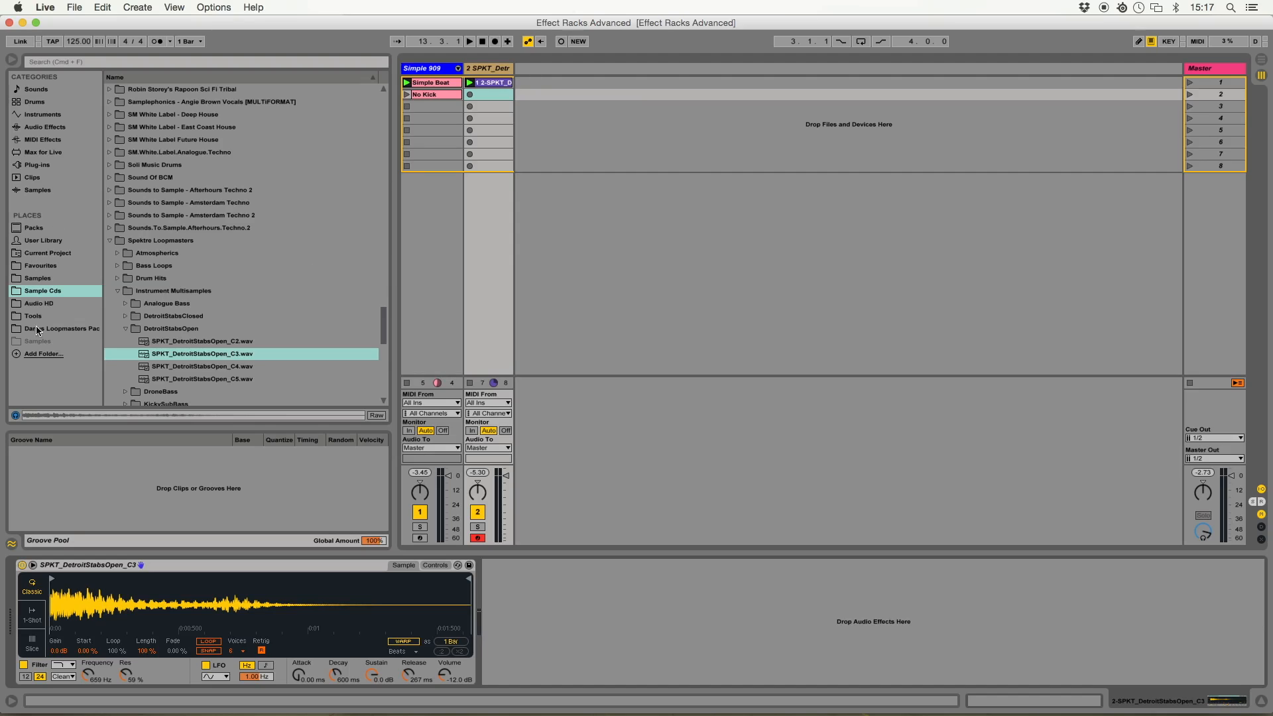
mouse_move(53, 168)
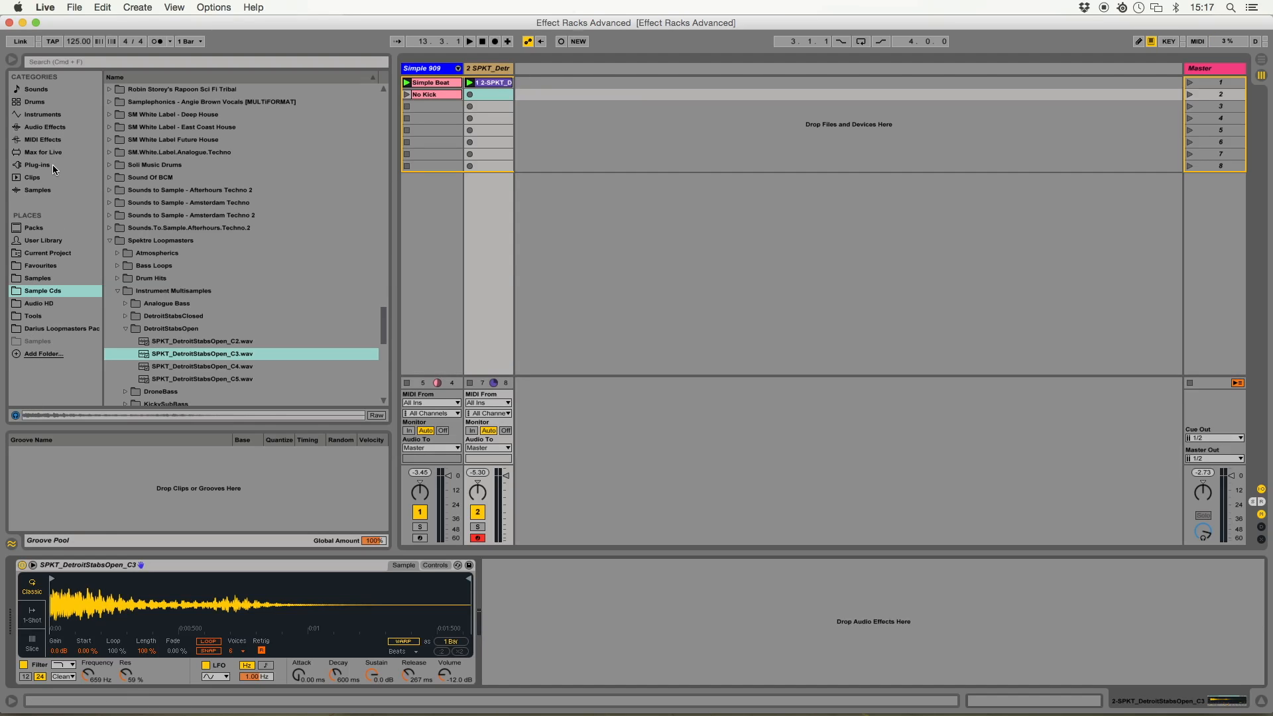
mouse_move(54, 230)
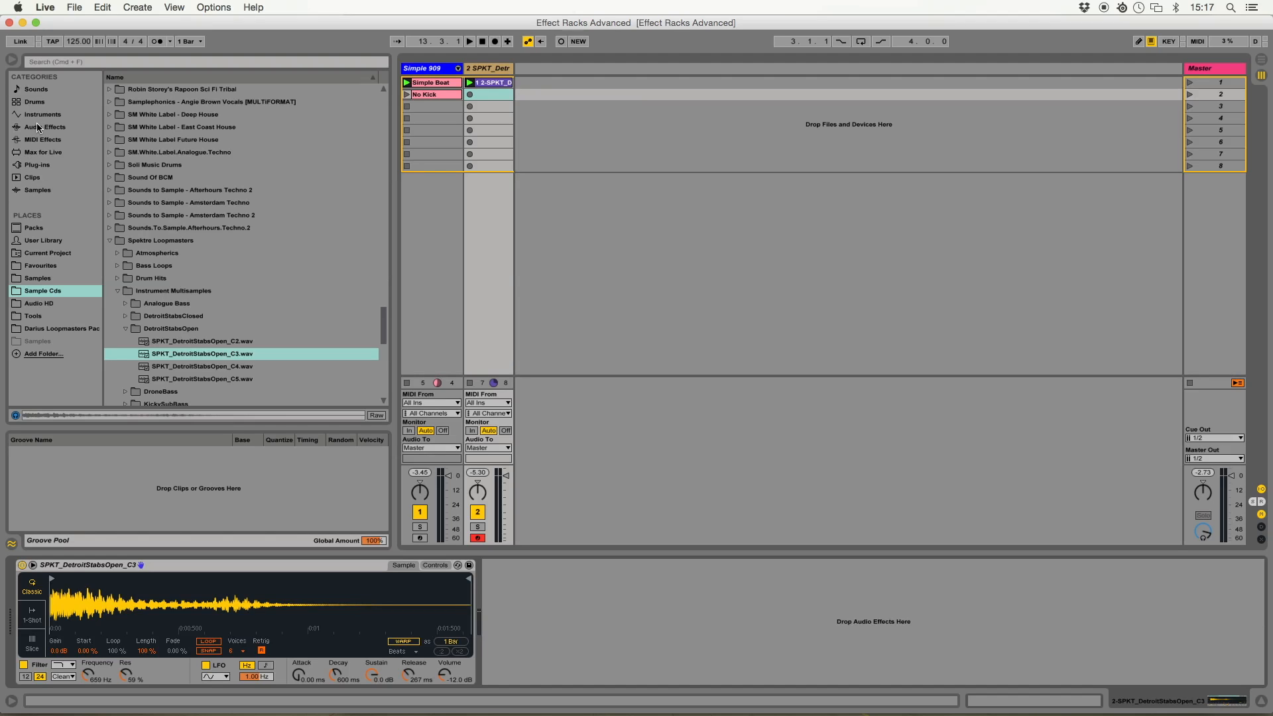
Show the Audio Effects category in the browser sidebar
click(45, 128)
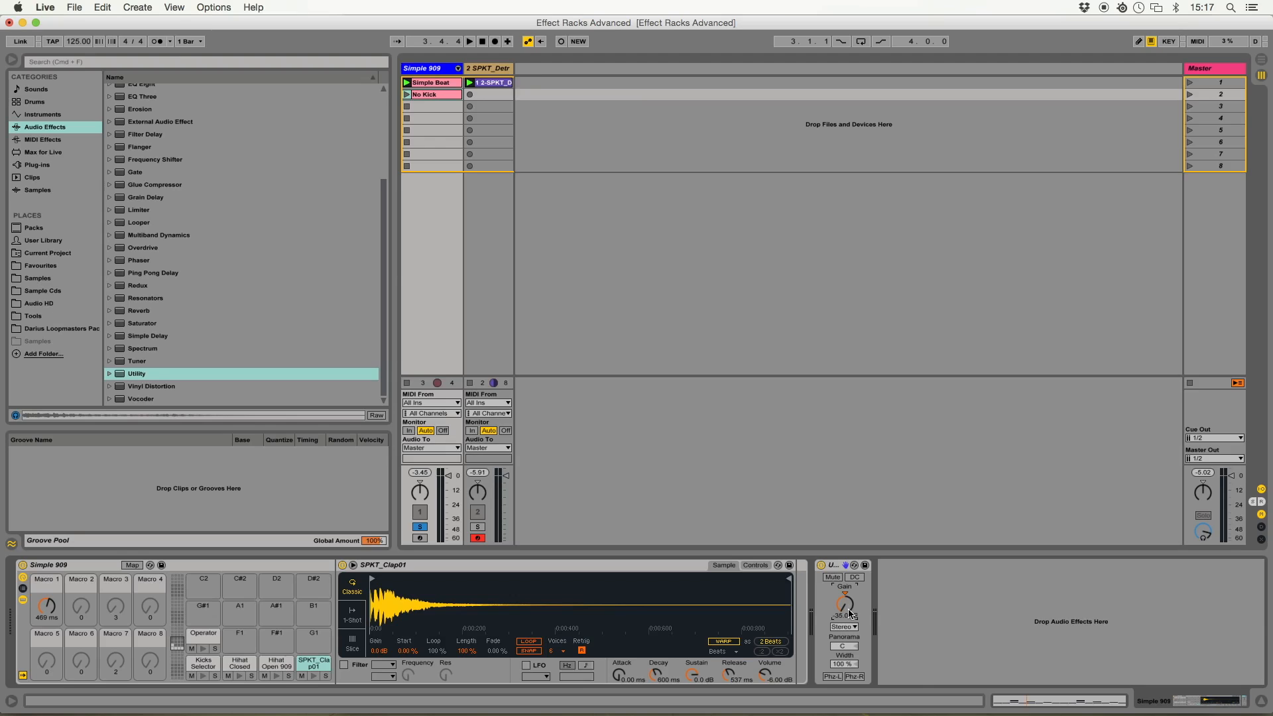
Bring the Utility device's Gain down to about -33.4 dB
drag(844, 603, 846, 596)
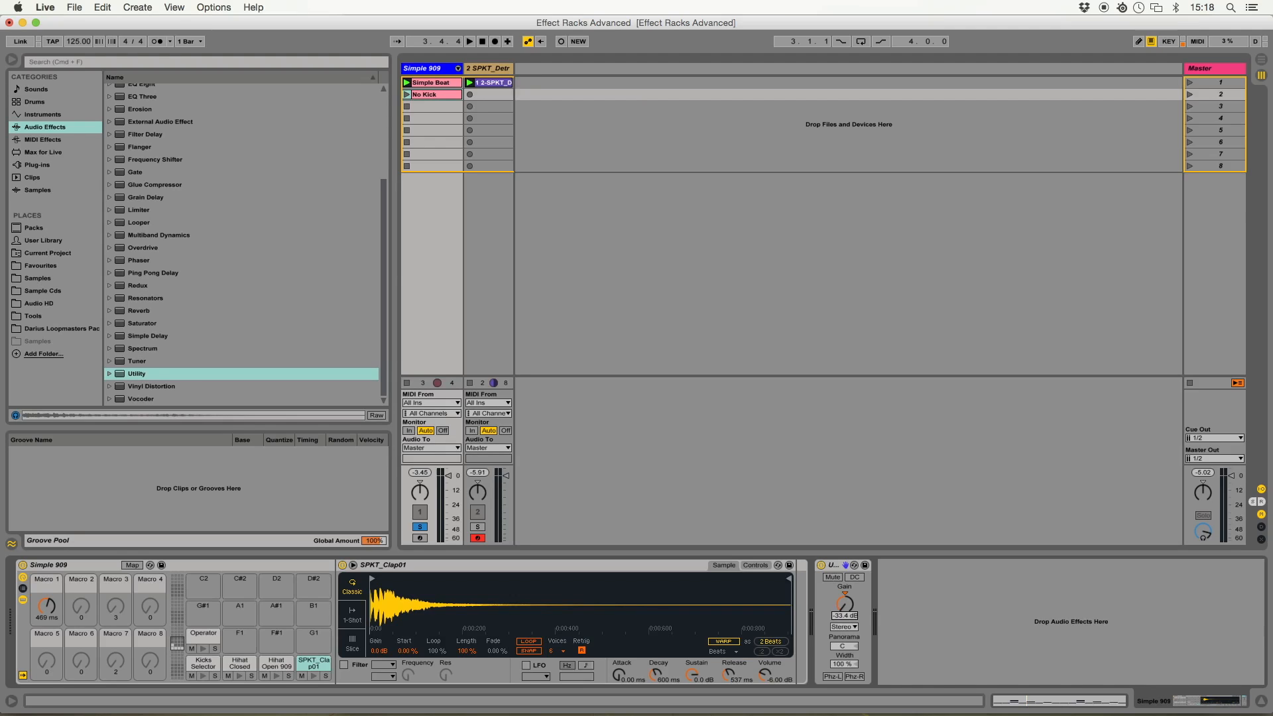
drag(845, 601, 844, 607)
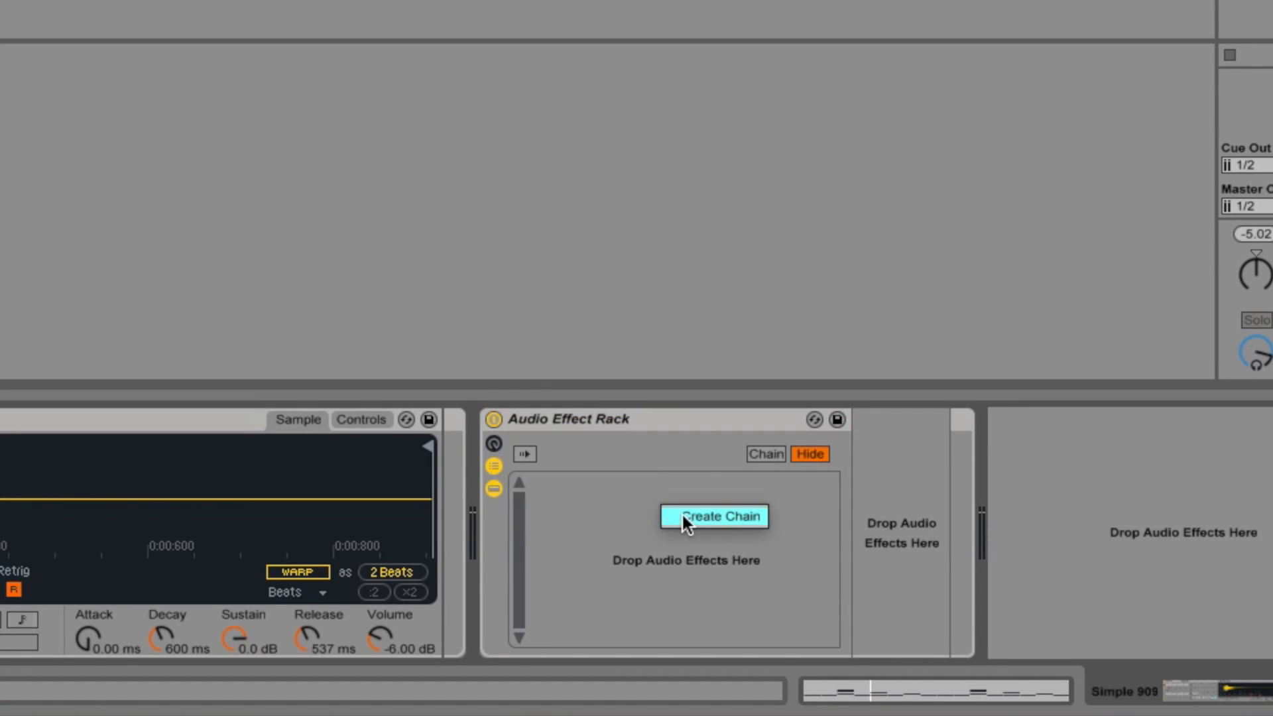
Create a chain in the Audio Effect Rack and pull its volume to -inf dB
click(714, 516)
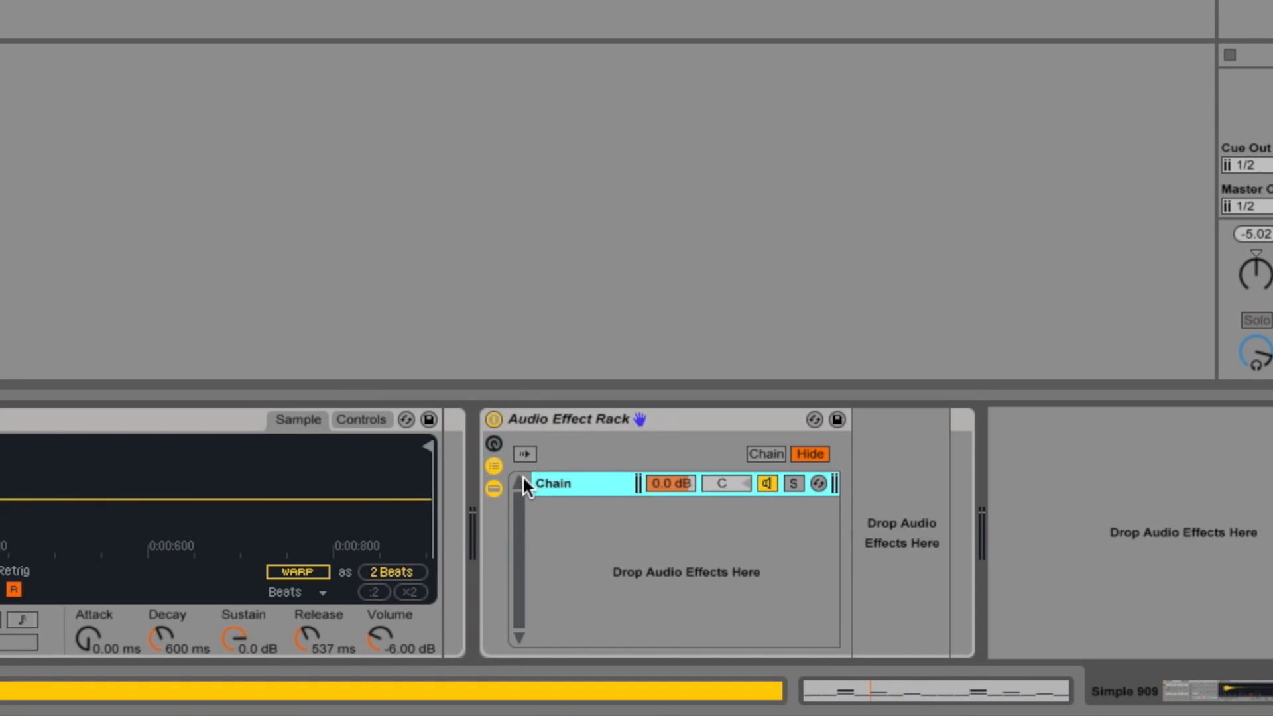
mouse_move(1026, 512)
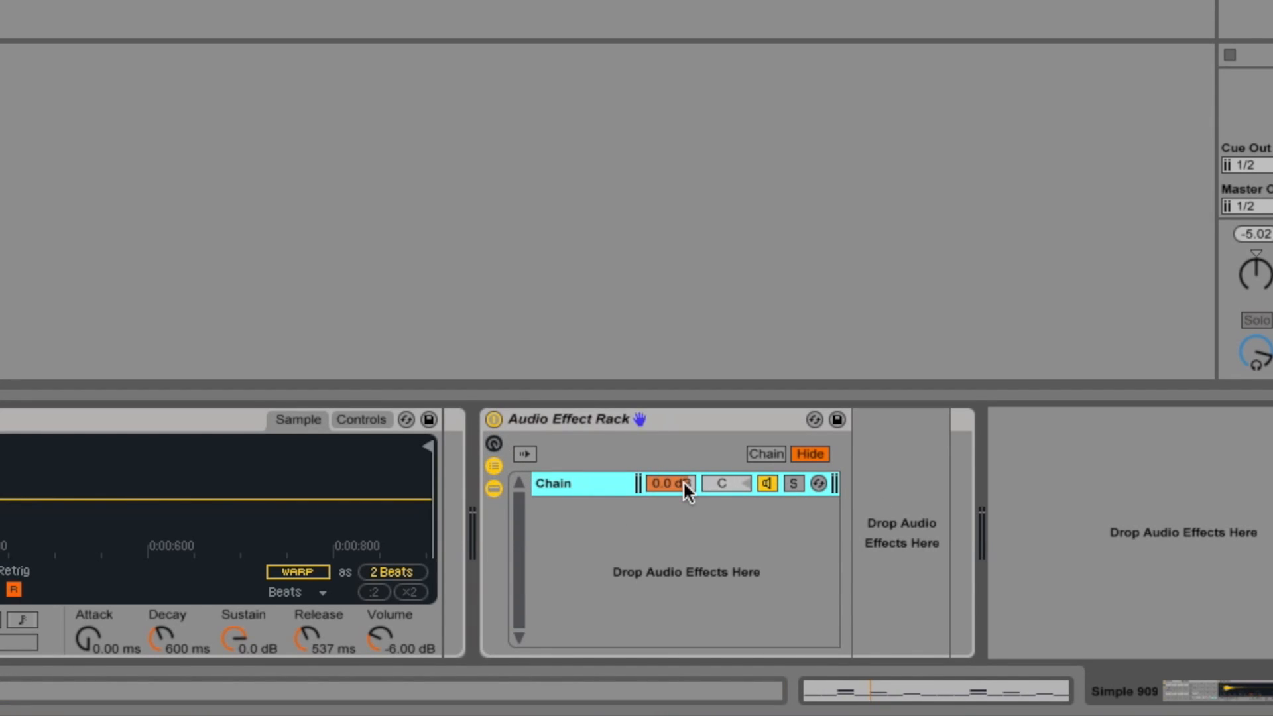
drag(668, 483, 668, 500)
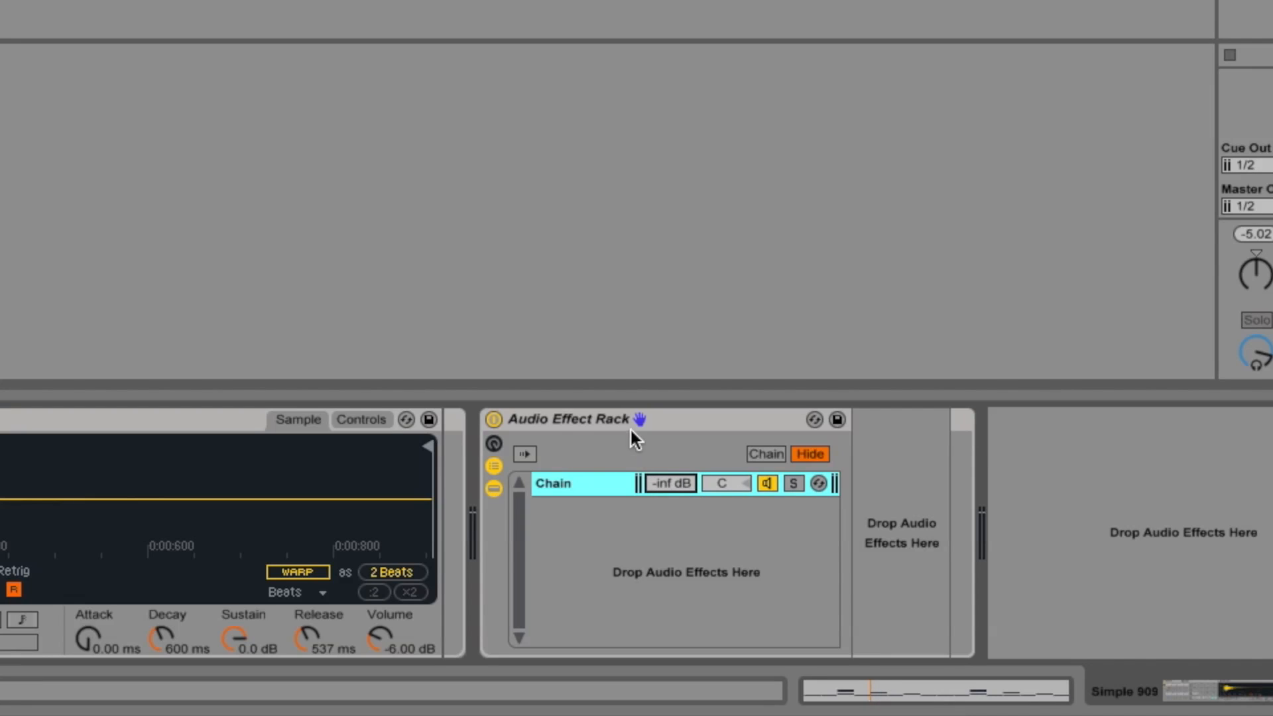
click(808, 453)
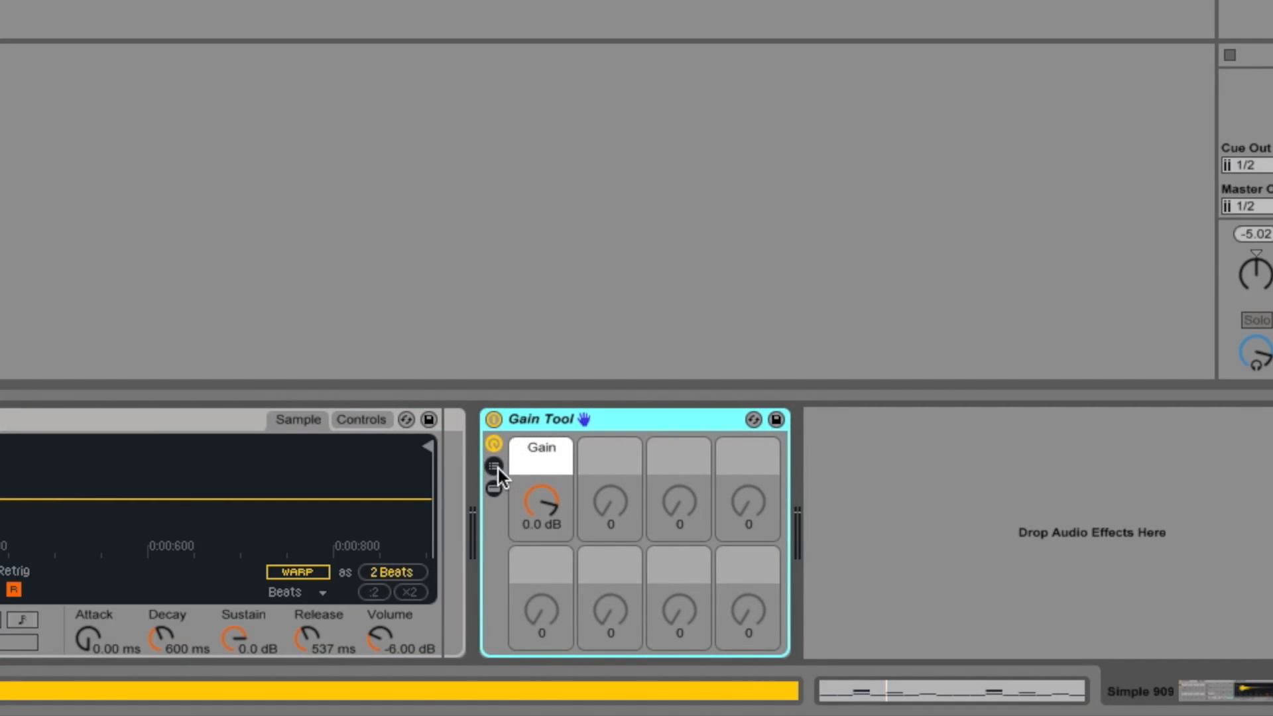
Bring the Gain Tool rack's Gain macro down to about -32.9 dB
click(493, 465)
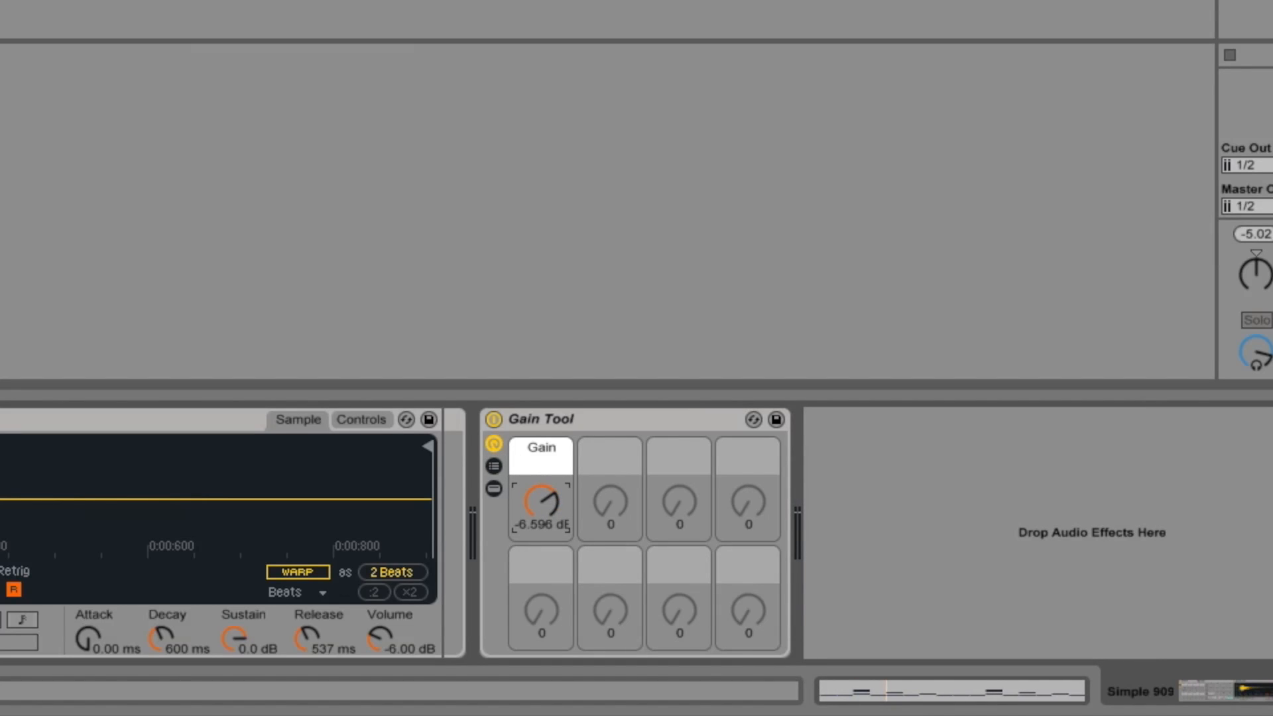
drag(538, 497, 539, 482)
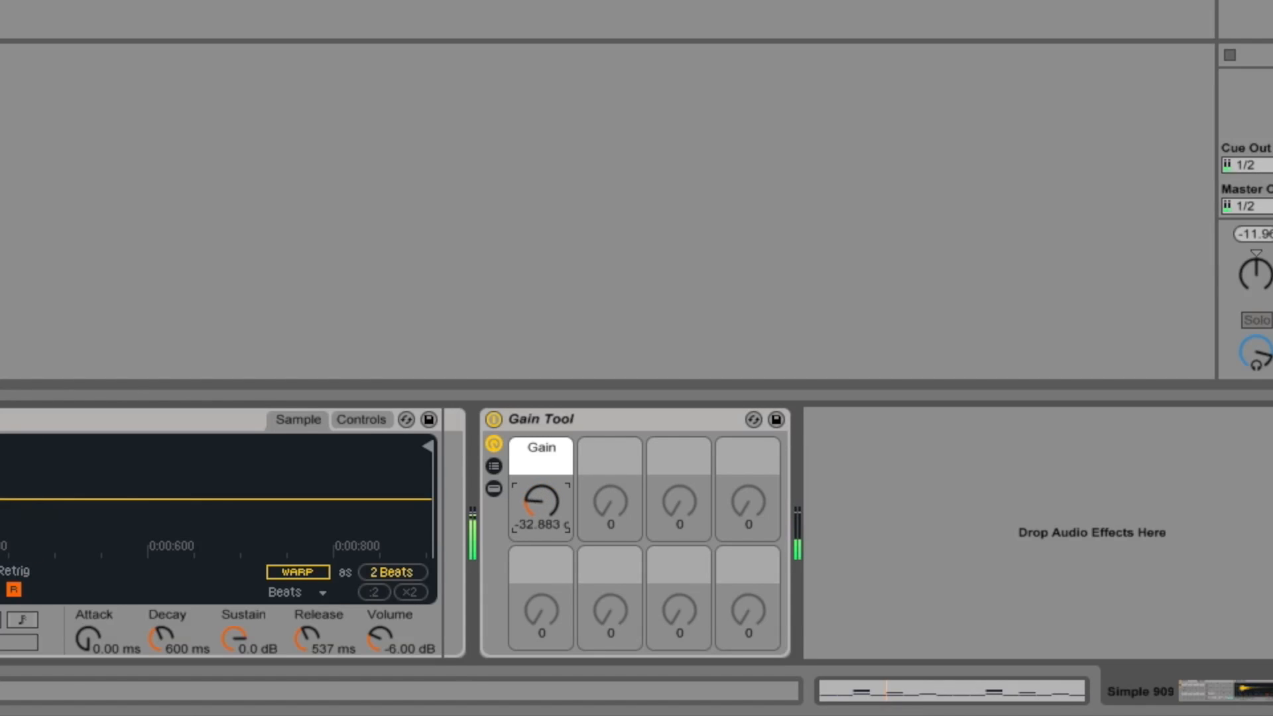
drag(540, 497, 540, 552)
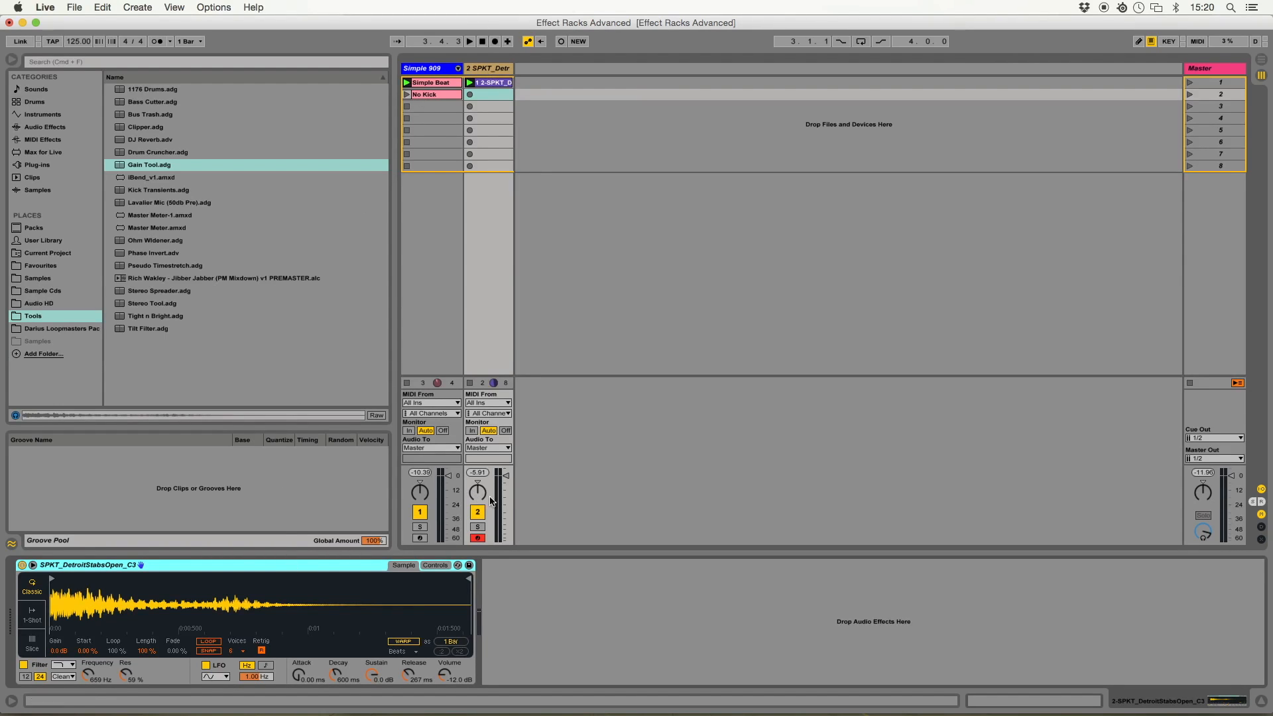
mouse_move(487, 200)
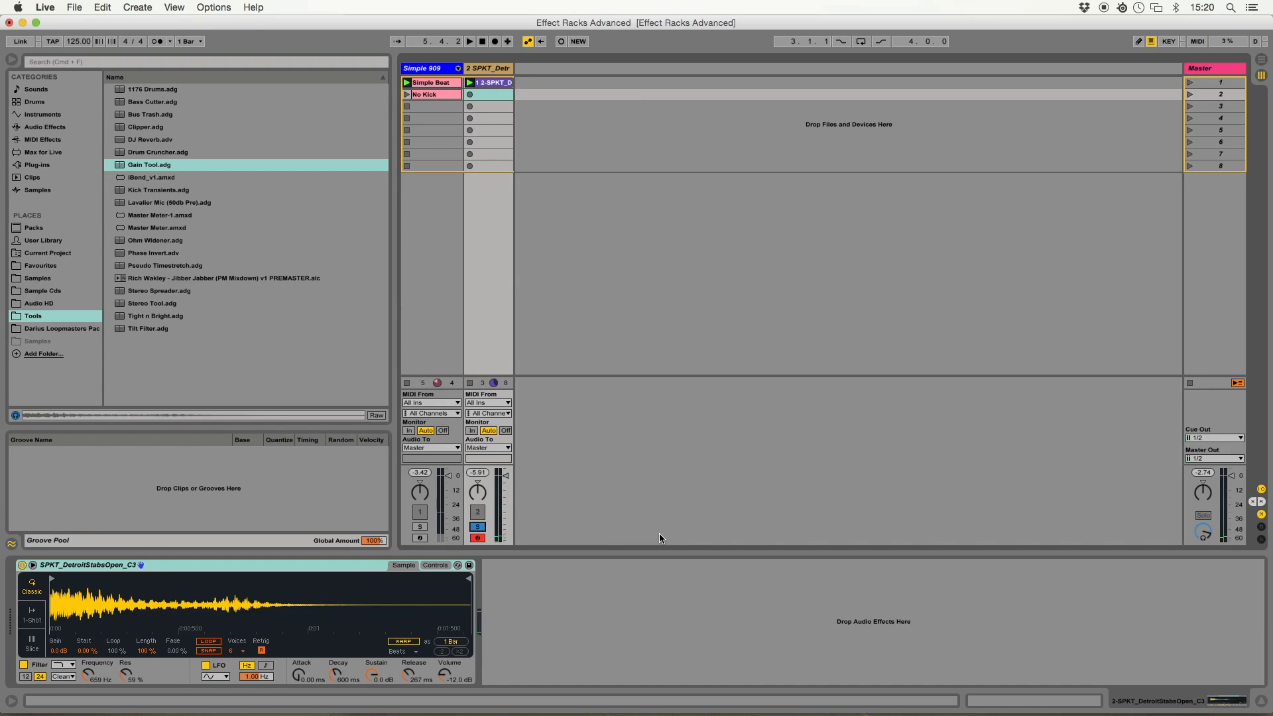
mouse_move(162, 313)
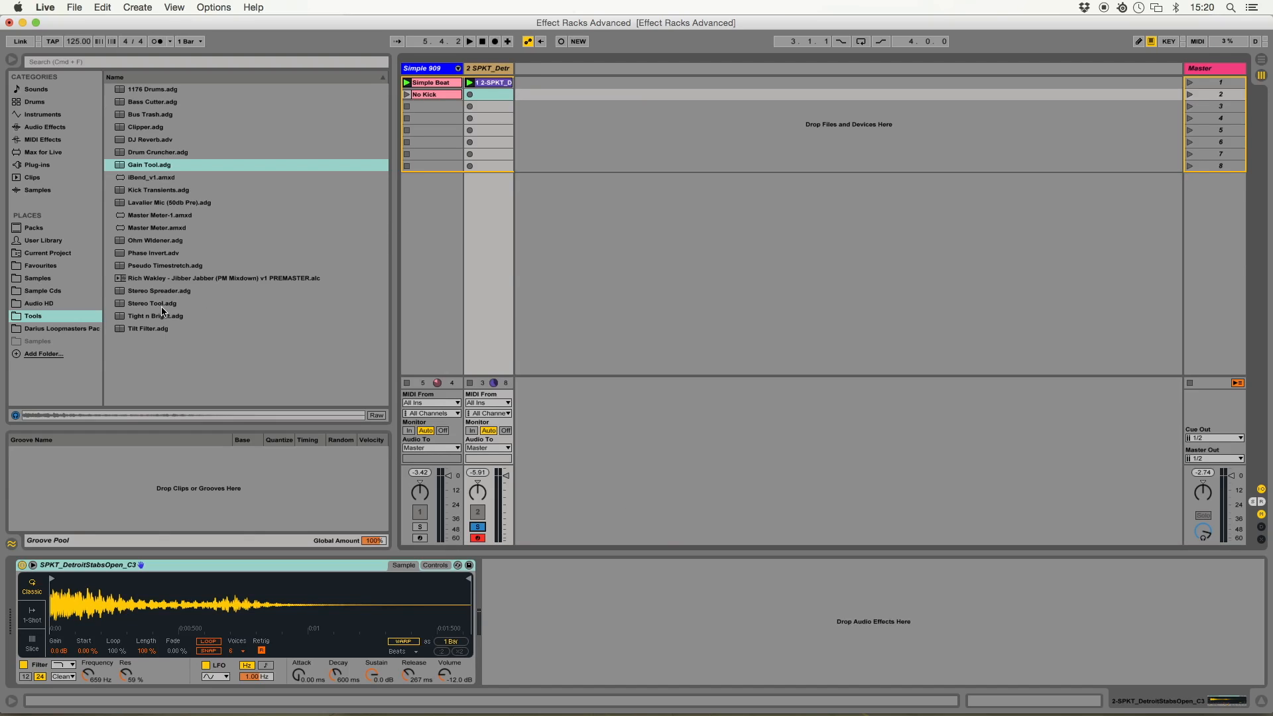
mouse_move(168, 259)
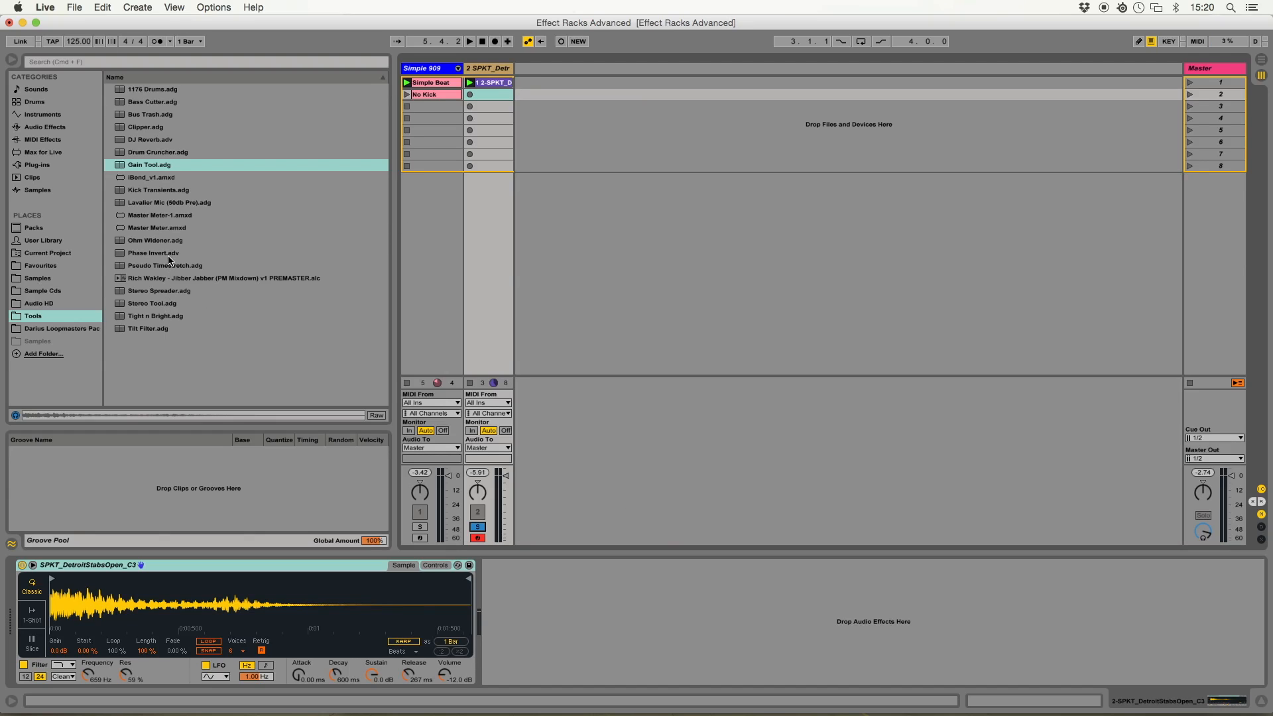
mouse_move(147, 229)
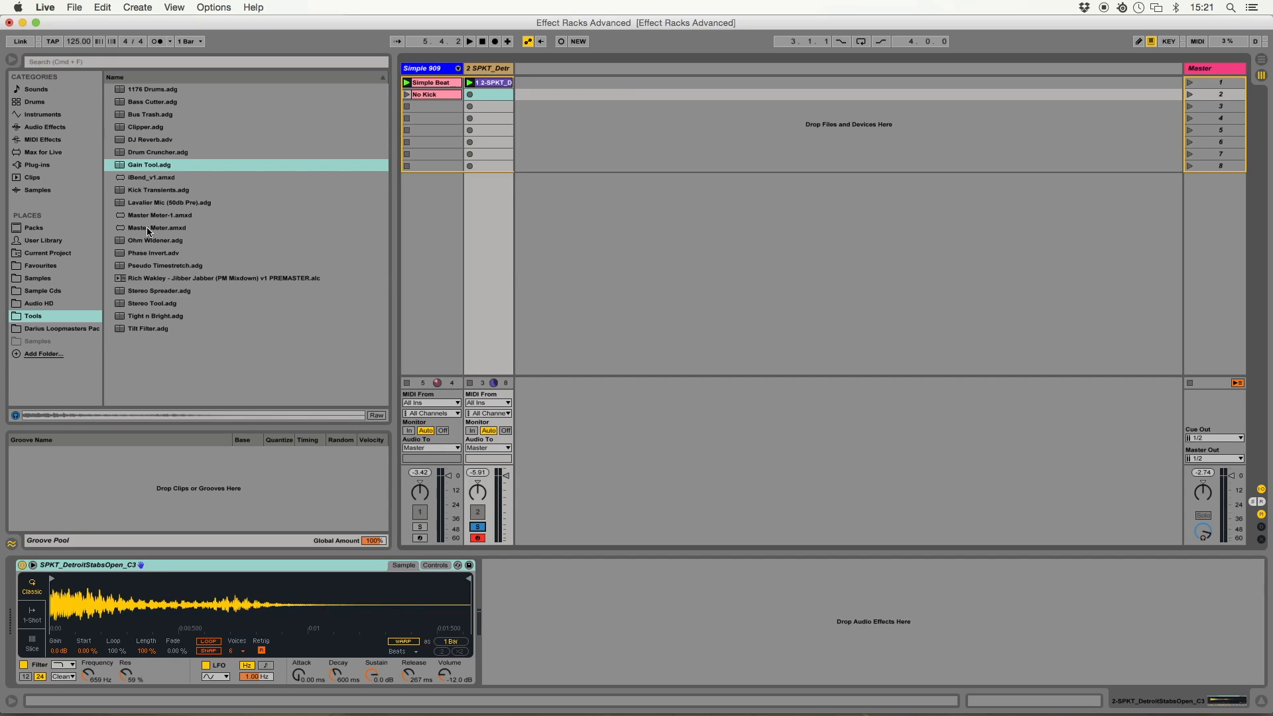
mouse_move(52, 156)
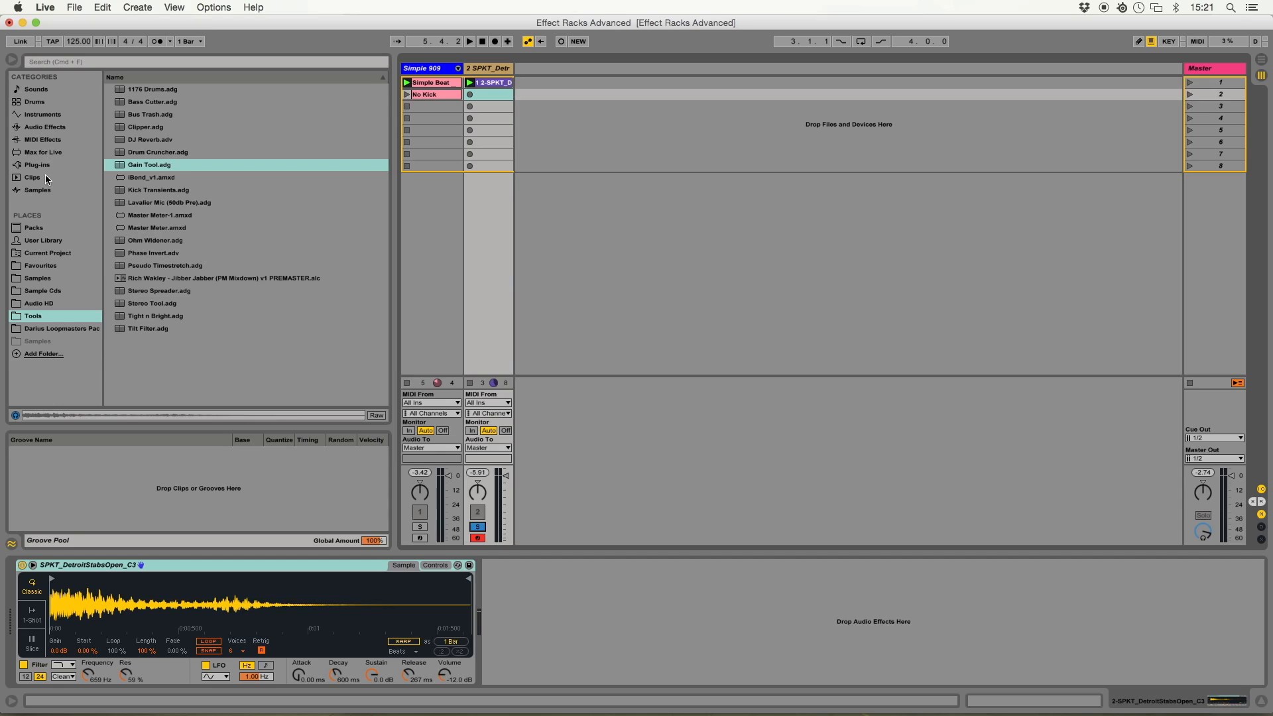
Show the Audio Effects category instead of the Tools folder in the browser
click(45, 127)
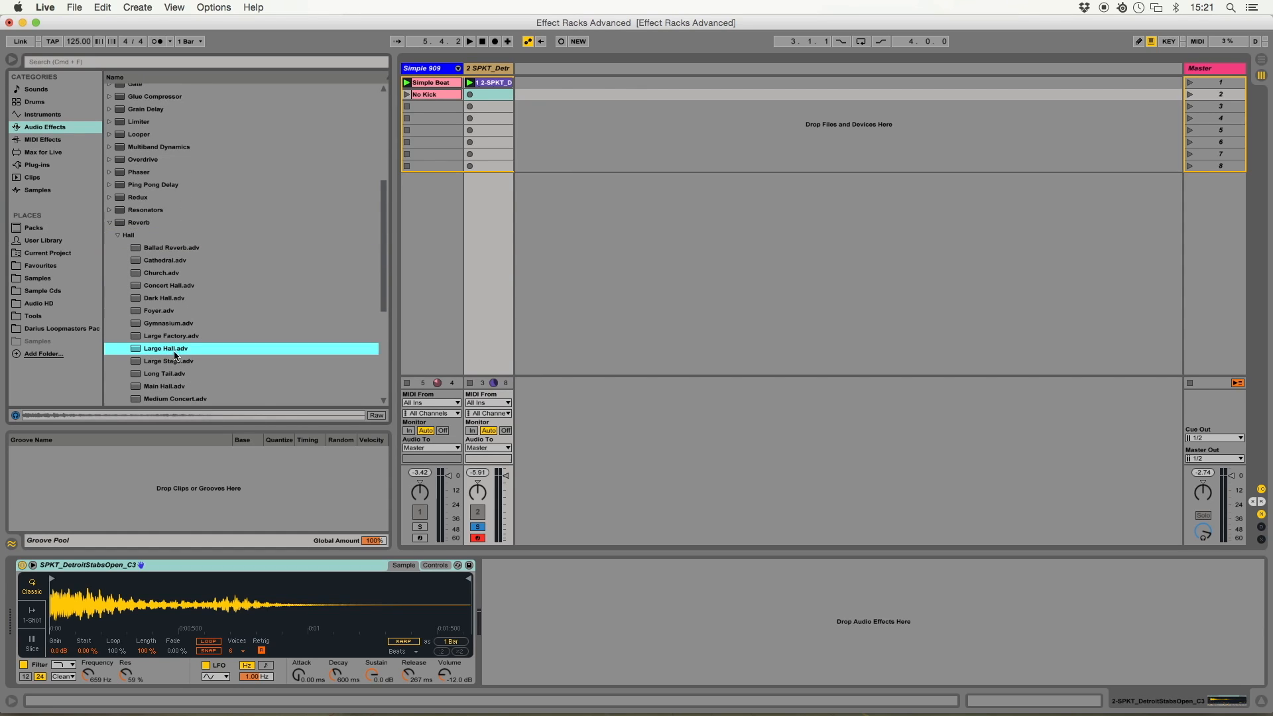
Load Large Hall reverb, raise its input Hi Cut and High diffusion, set about 27% wet
double_click(166, 349)
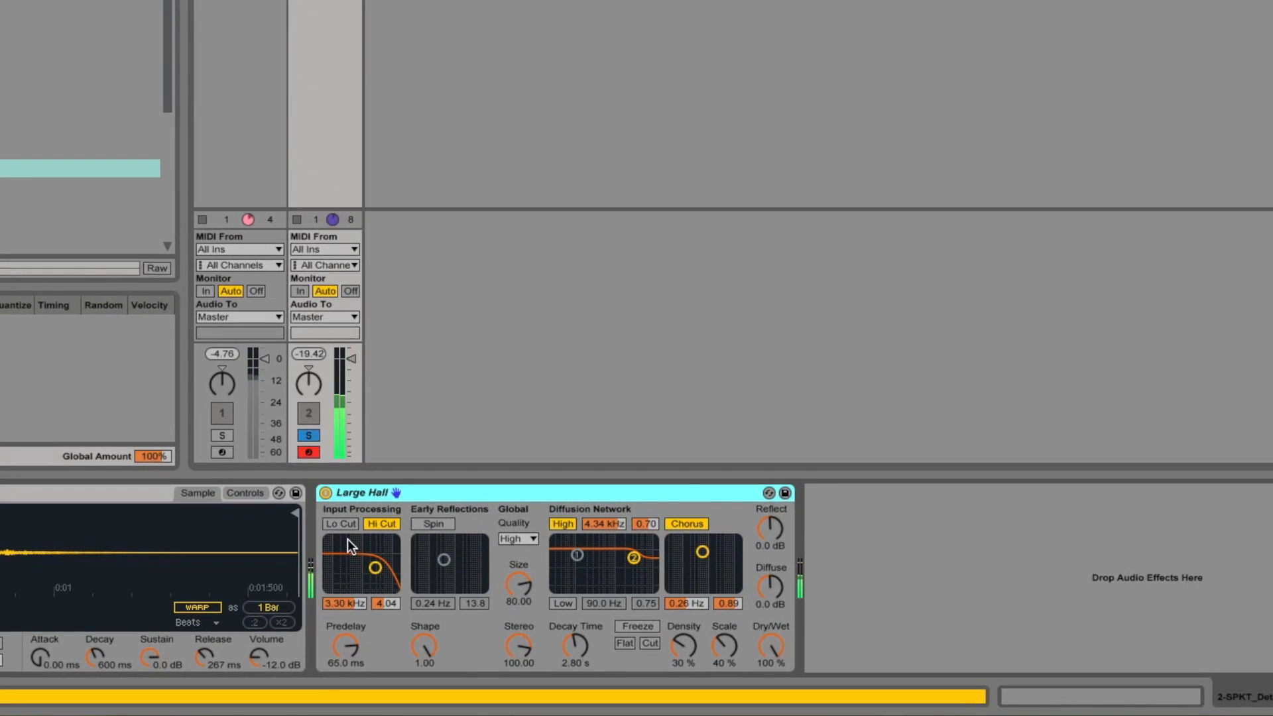
drag(374, 569, 380, 551)
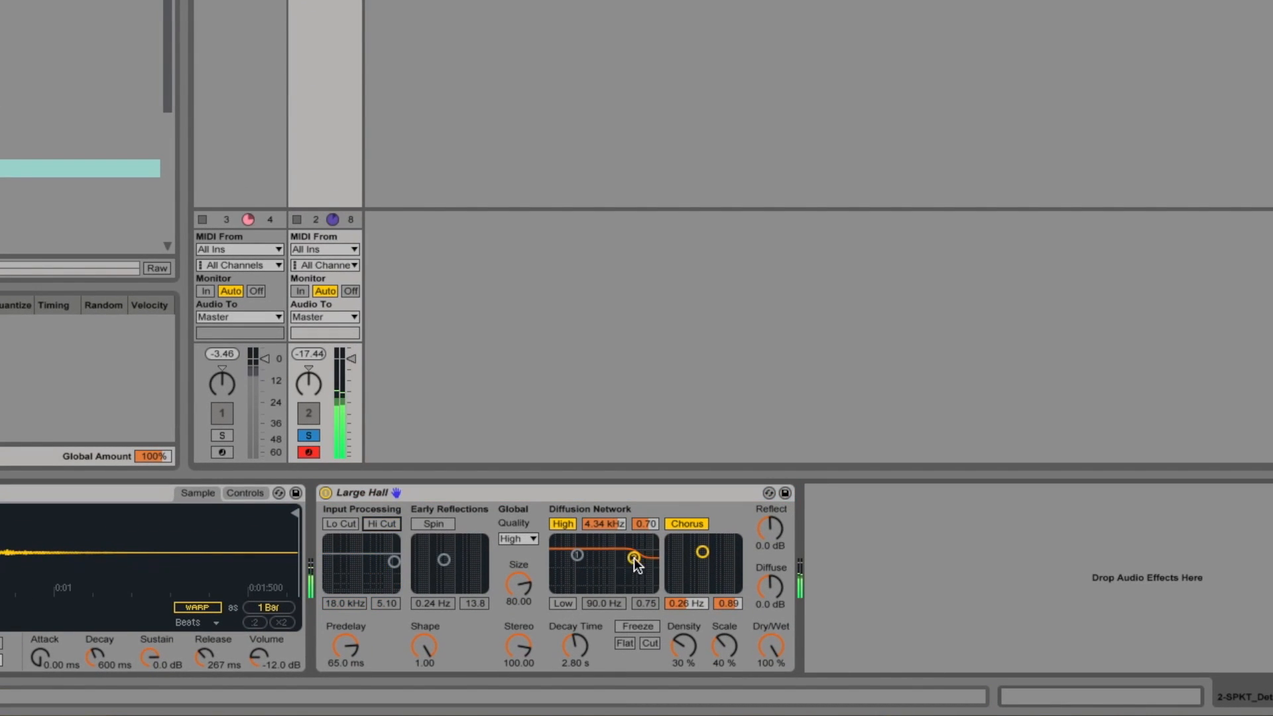
drag(632, 560, 633, 545)
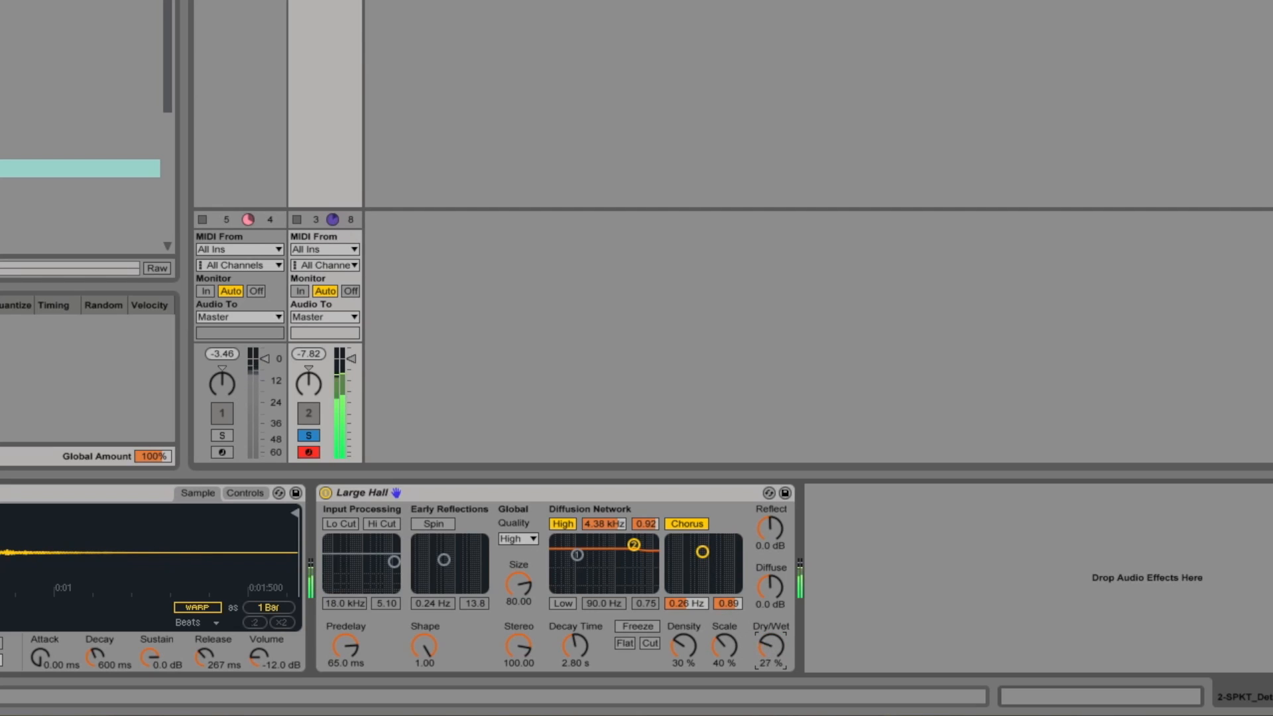
drag(769, 645, 769, 613)
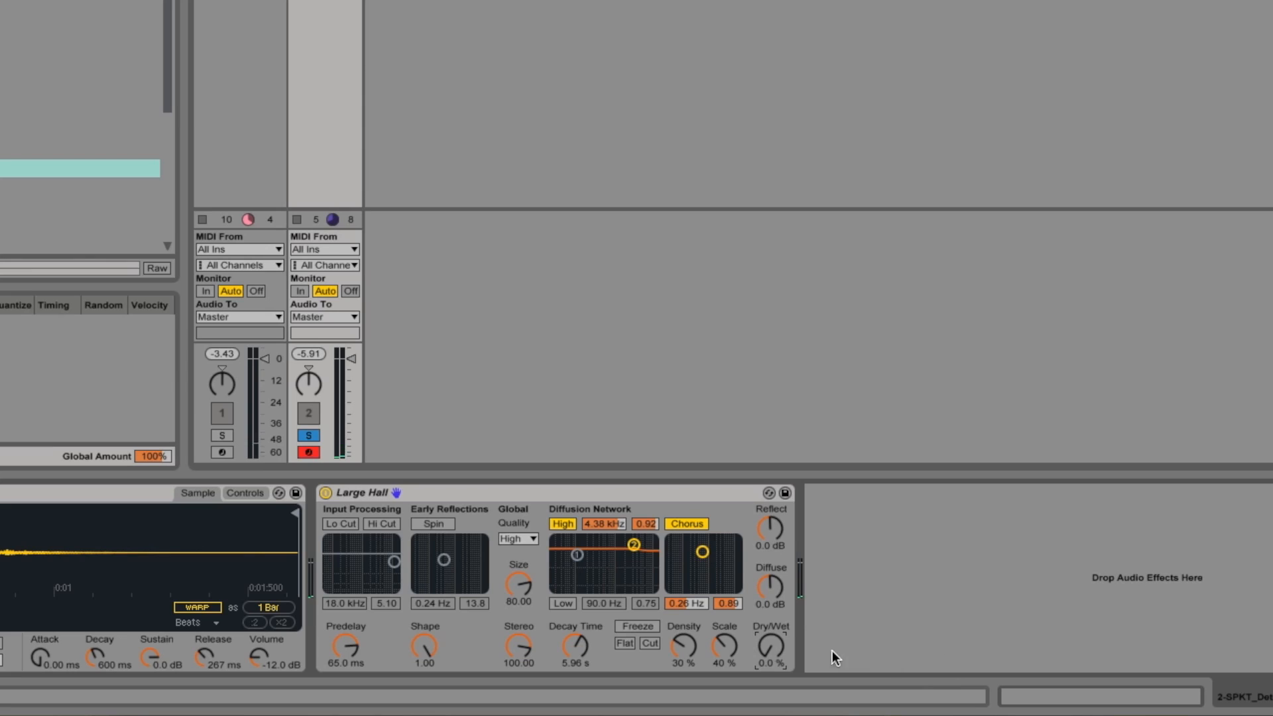
mouse_move(776, 648)
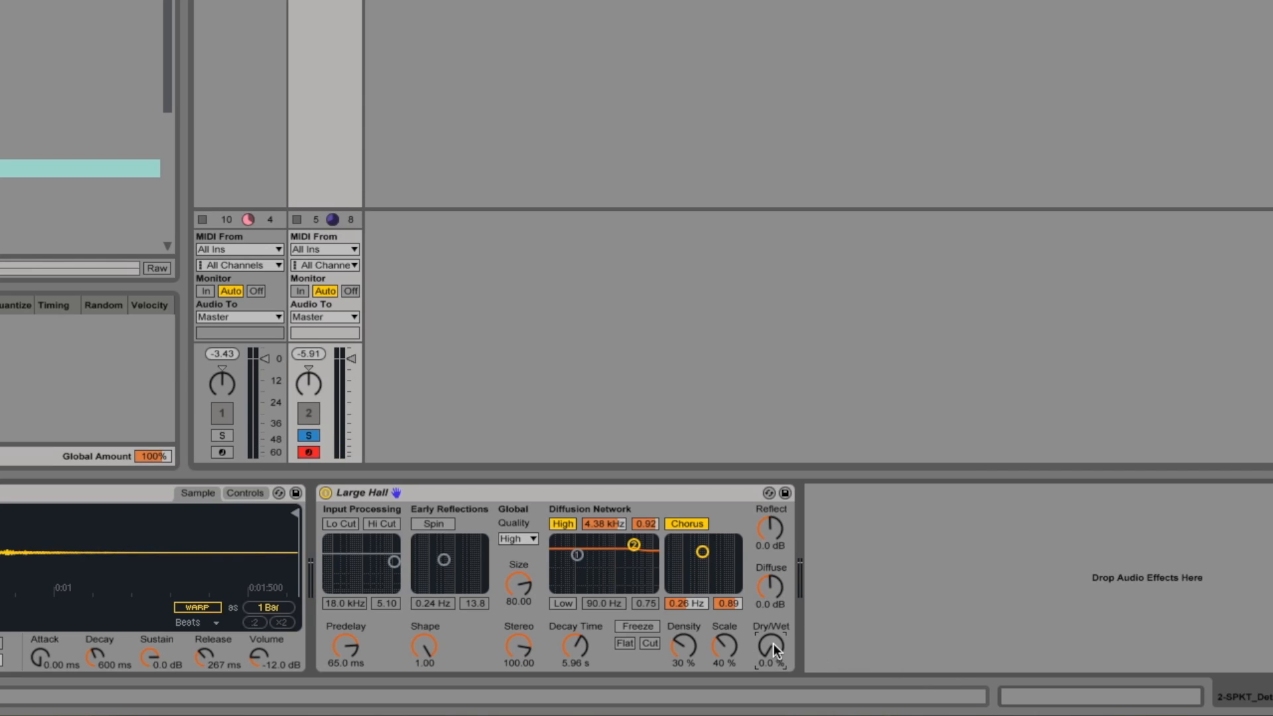
Raise the Large Hall reverb's Dry/Wet to 100%
drag(772, 646, 771, 624)
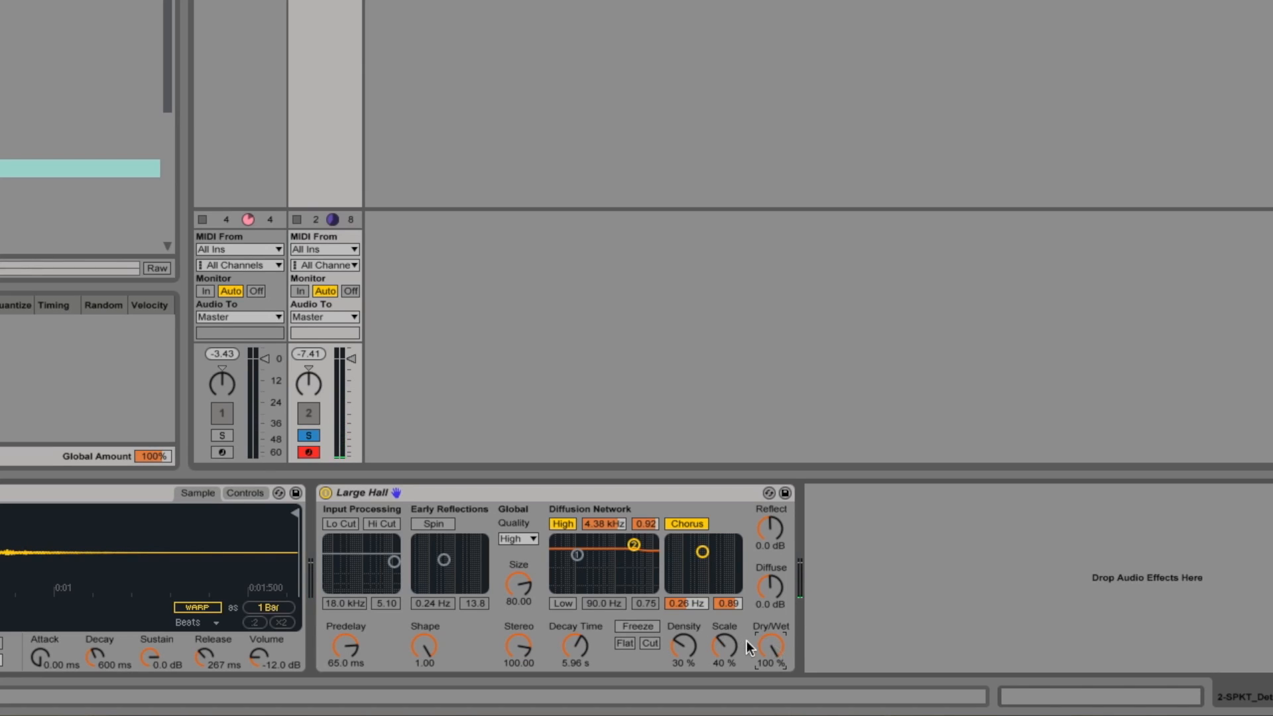
mouse_move(771, 647)
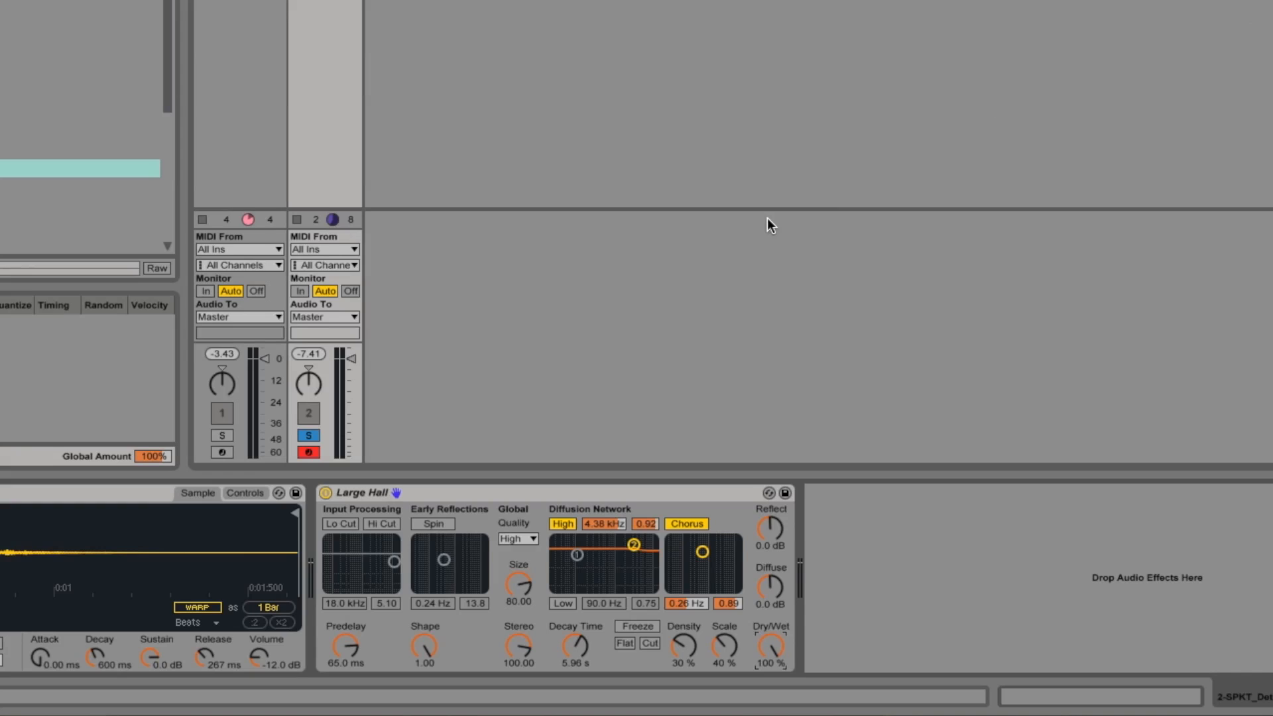
mouse_move(659, 664)
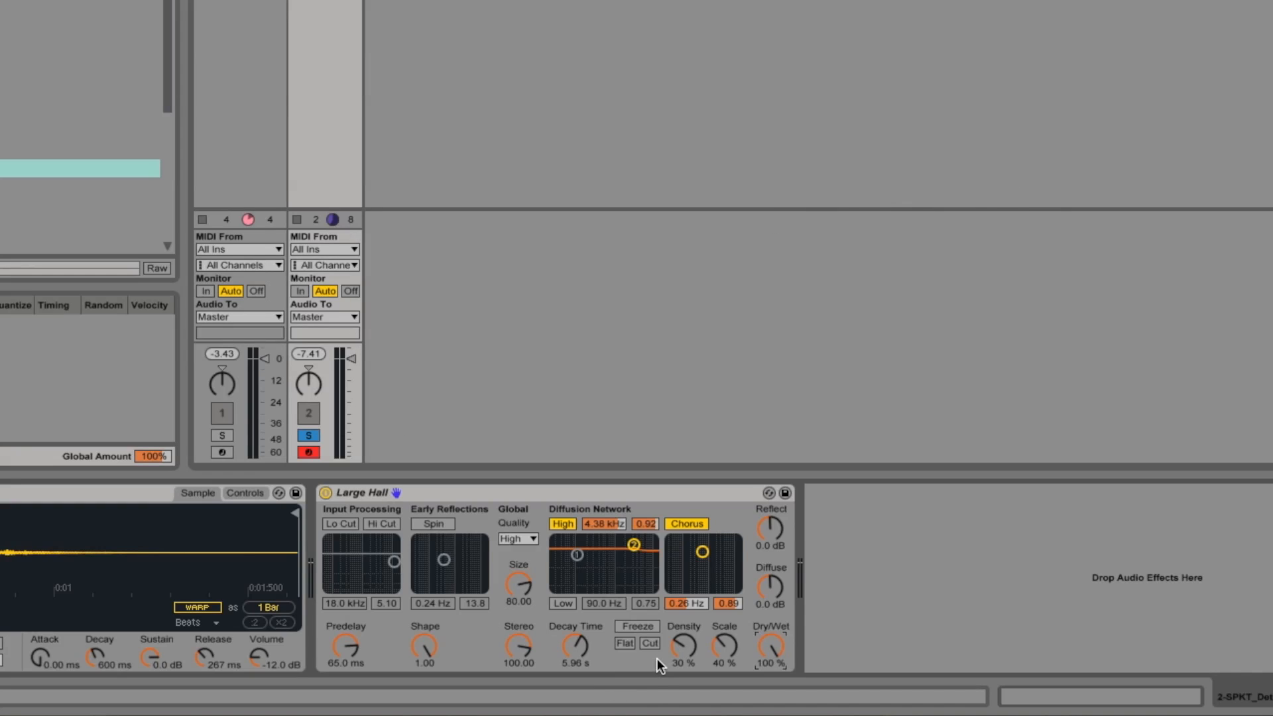
mouse_move(634, 598)
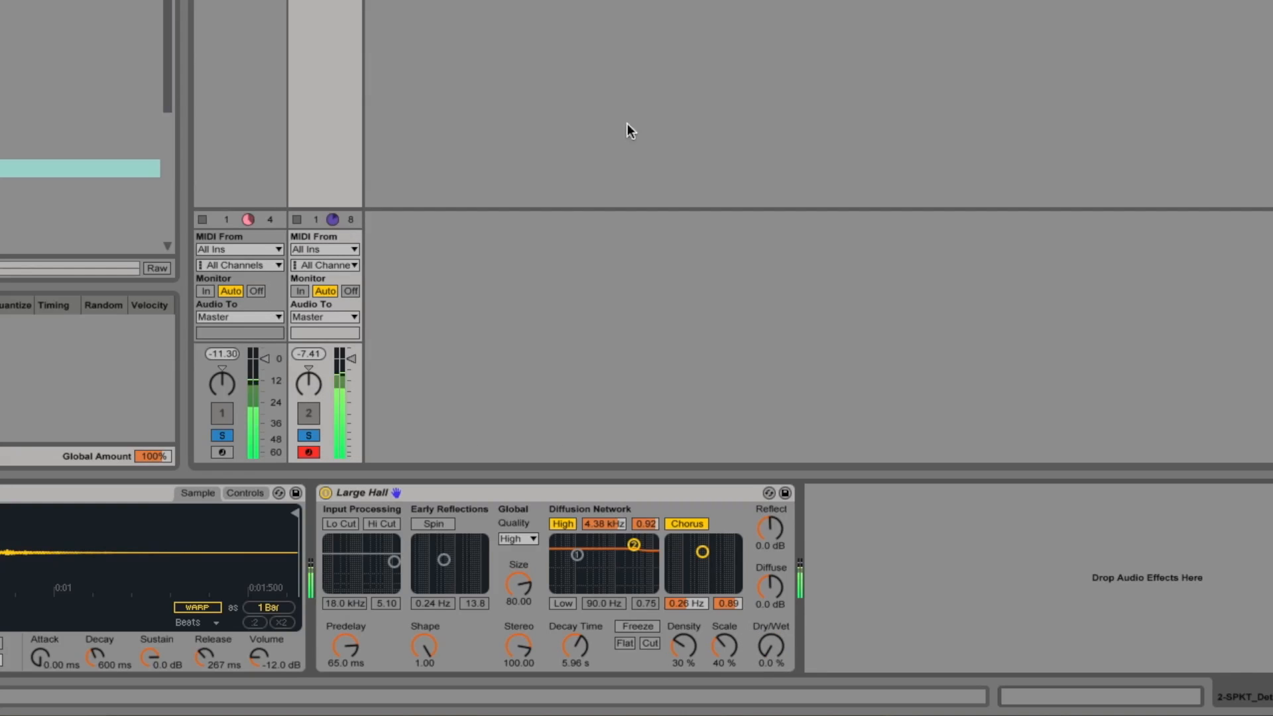
Sweep the reverb's Dry/Wet to 0%, up to about 57%, ending near 2.4% wet
drag(770, 642, 770, 638)
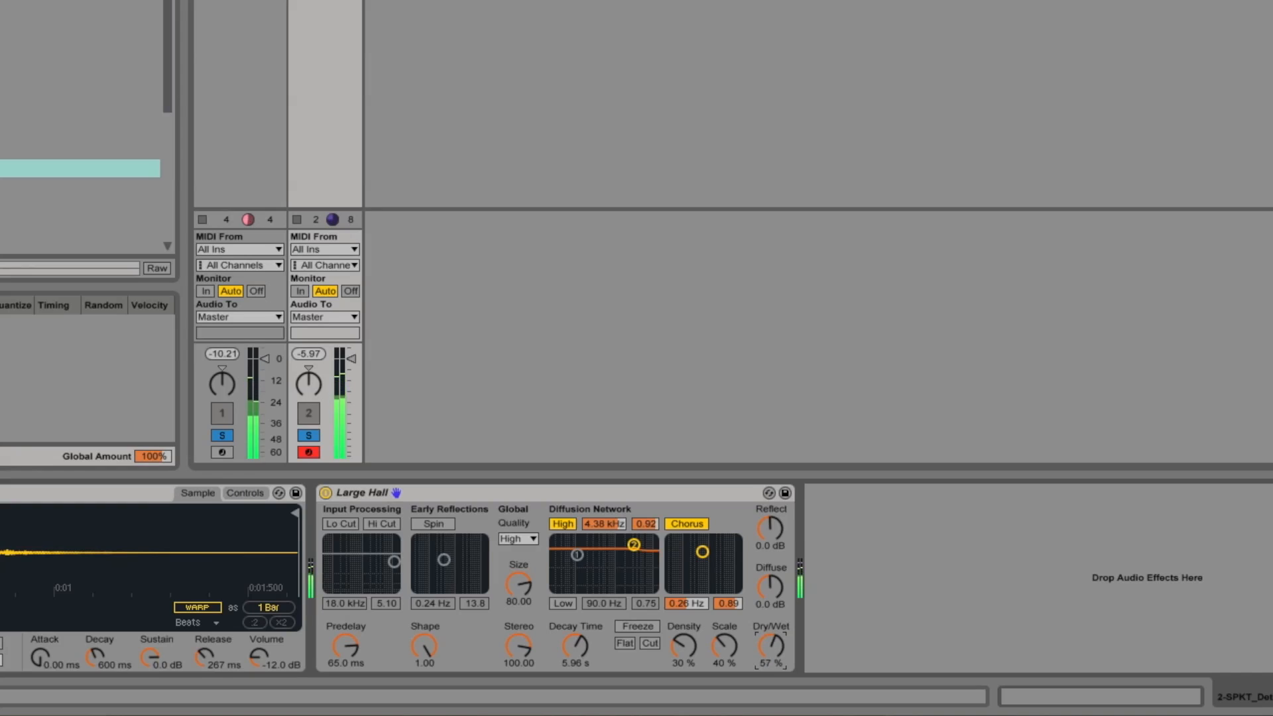
drag(770, 637, 783, 658)
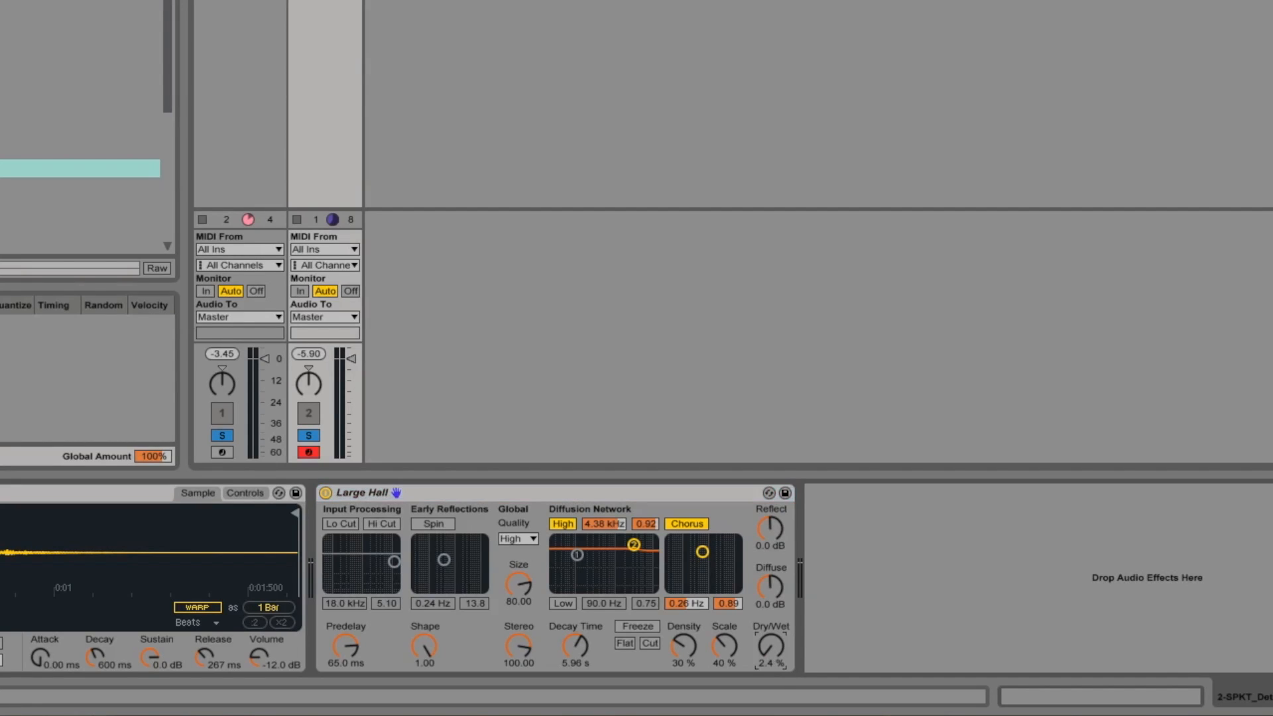
Push the Large Hall reverb's Dry/Wet back up to 100%
drag(772, 646, 772, 658)
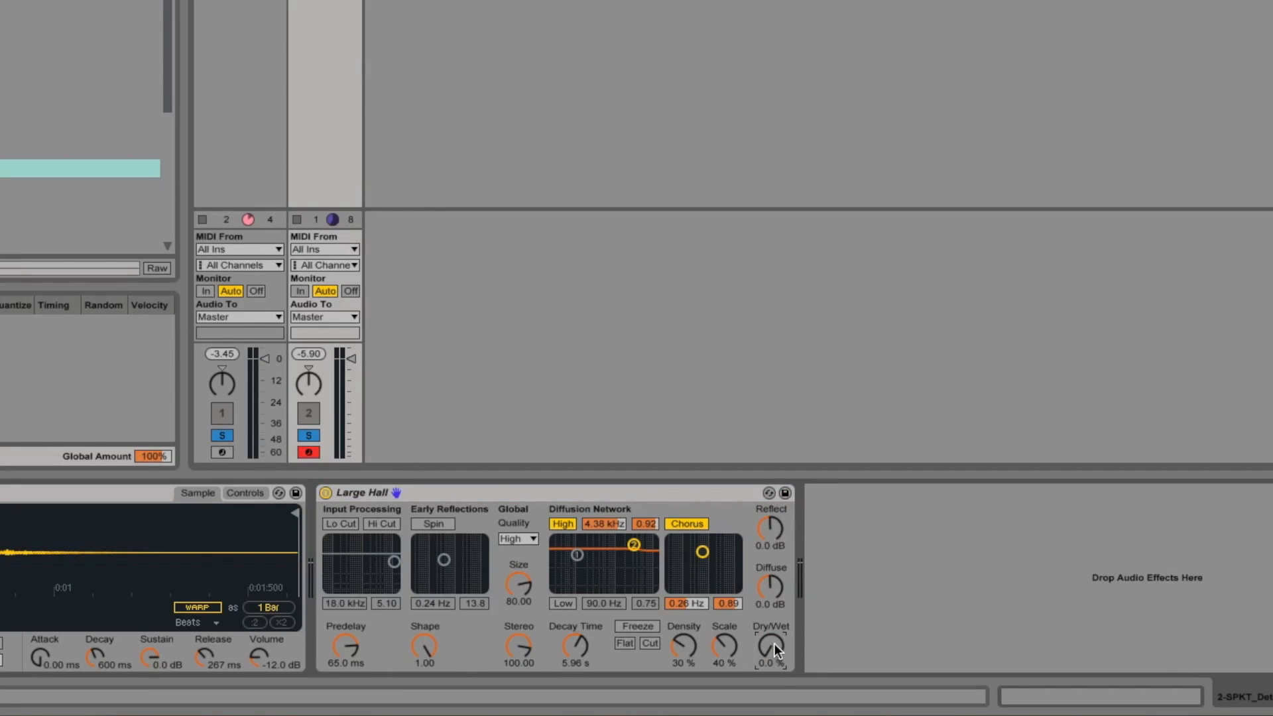
mouse_move(784, 662)
text(100)
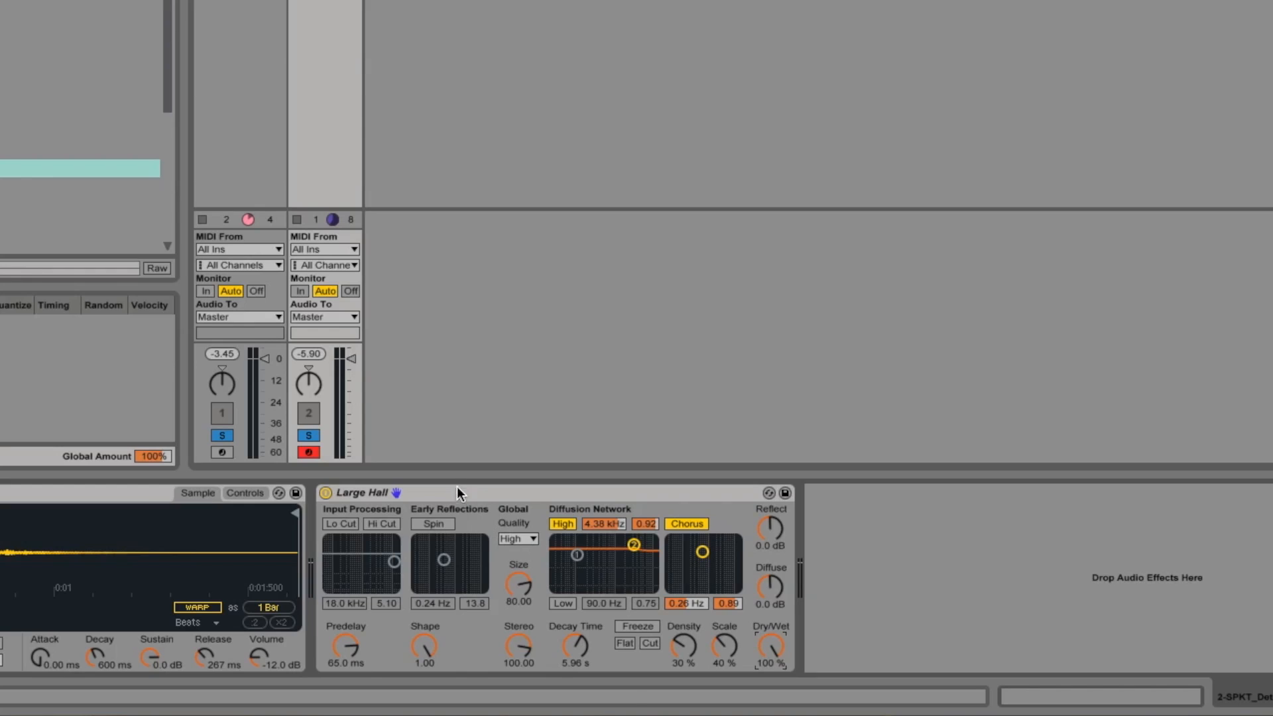
Group the reverb into an Audio Effect Rack and add an empty Dry chain beside Reverb
right_click(357, 492)
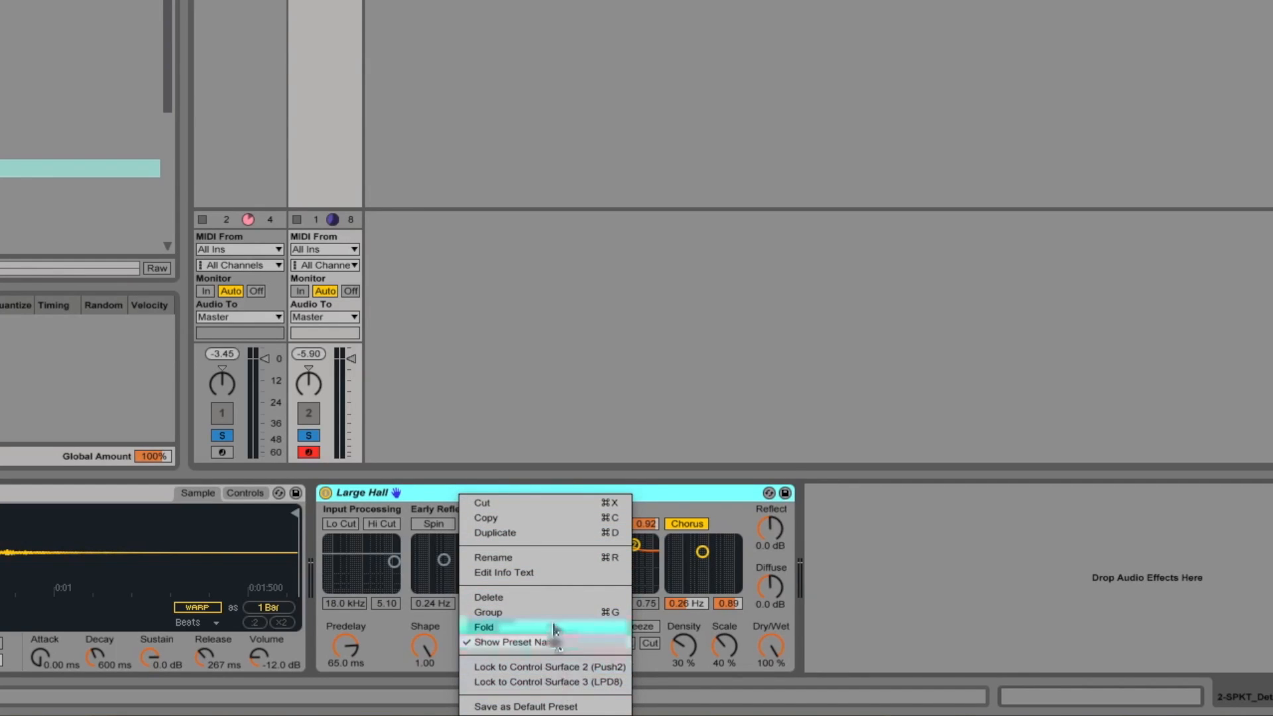
click(484, 627)
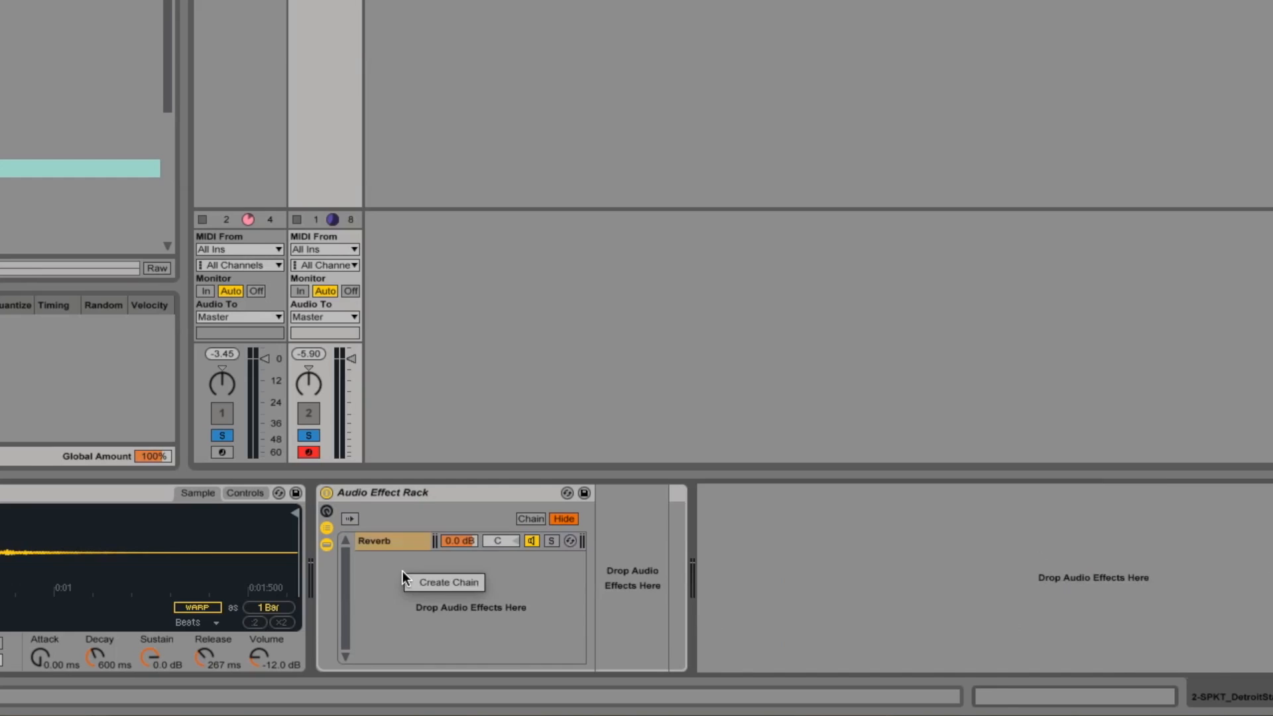
click(445, 582)
text(Dry)
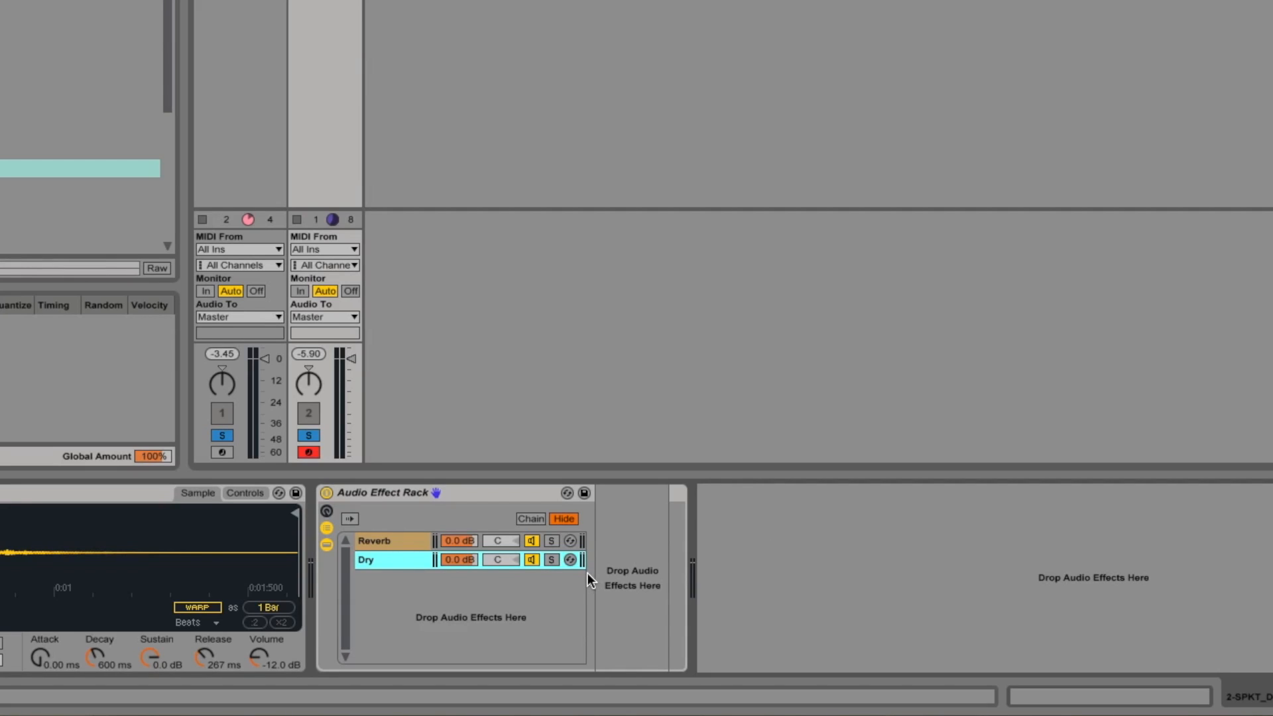
click(381, 540)
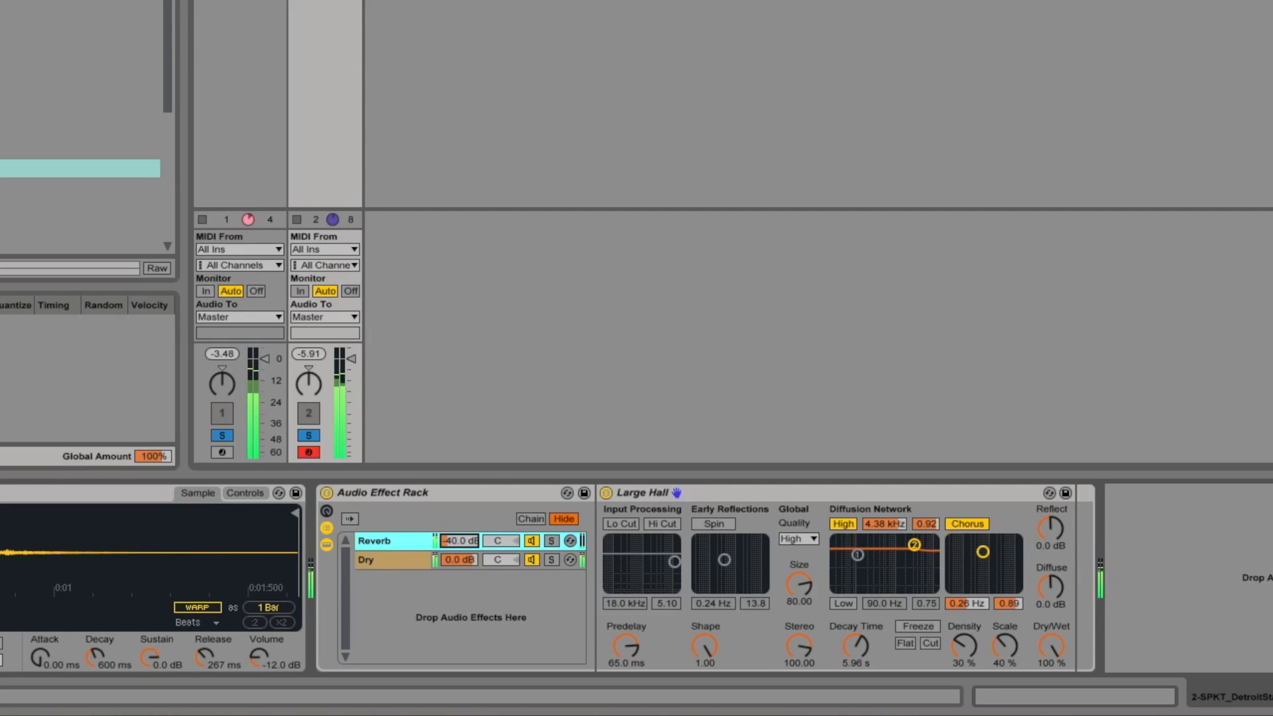
Drag the Reverb chain's volume slider fully down to -inf dB
drag(458, 539, 457, 520)
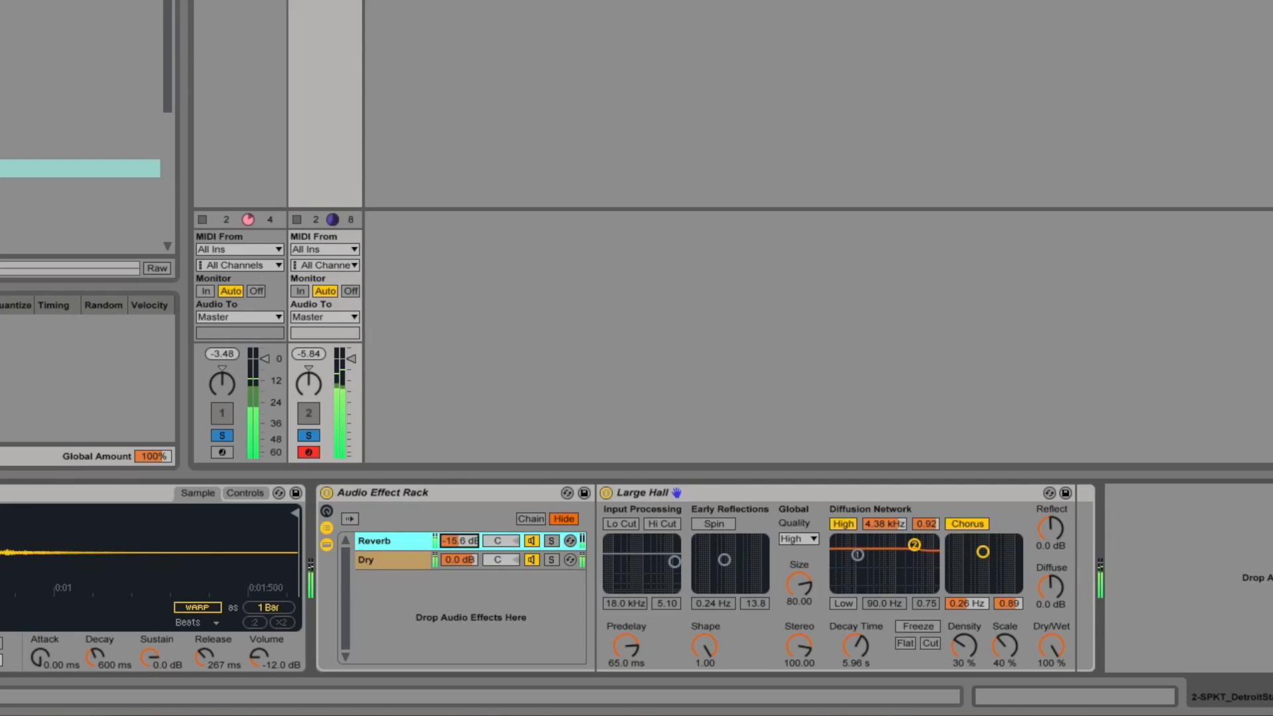
drag(460, 541, 461, 520)
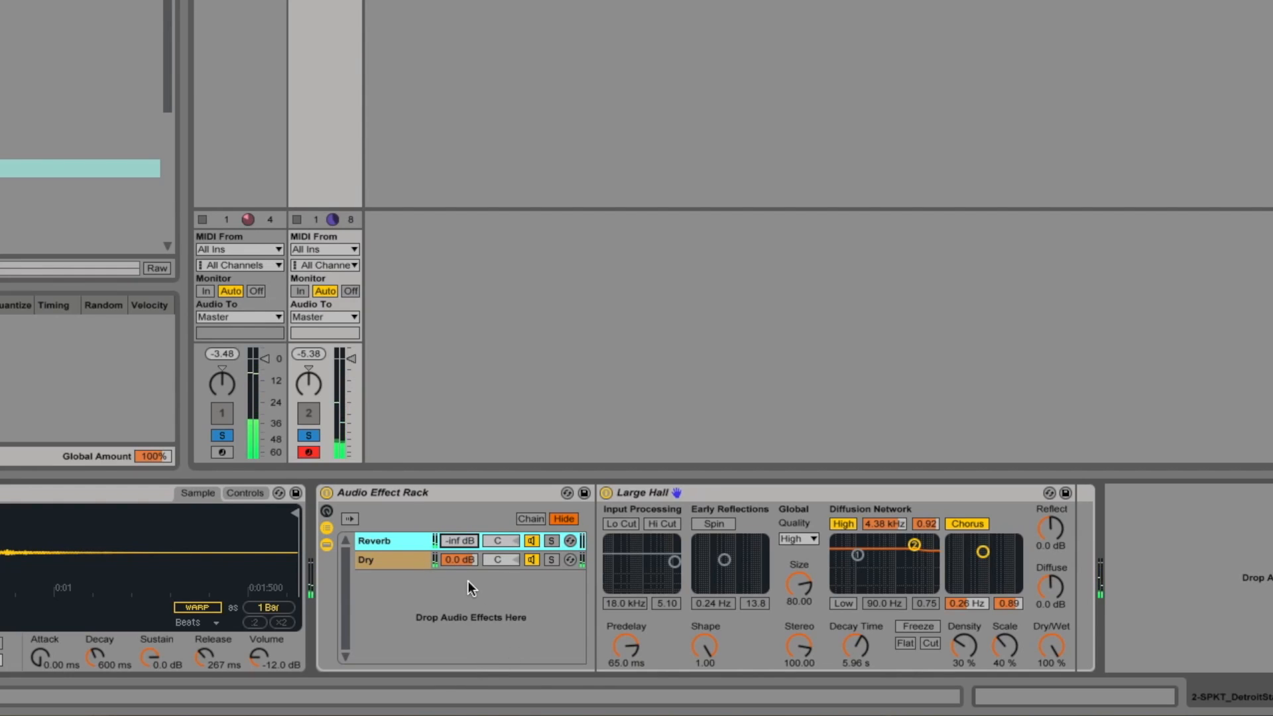
mouse_move(455, 508)
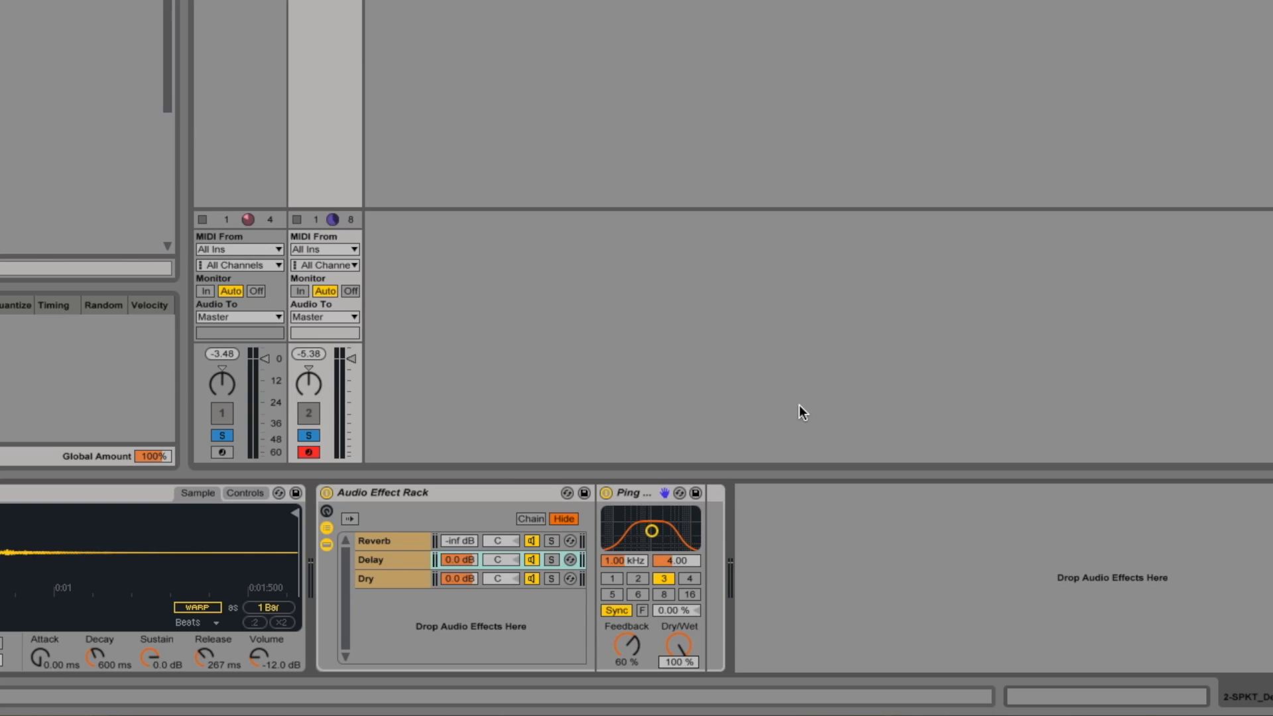
mouse_move(472, 559)
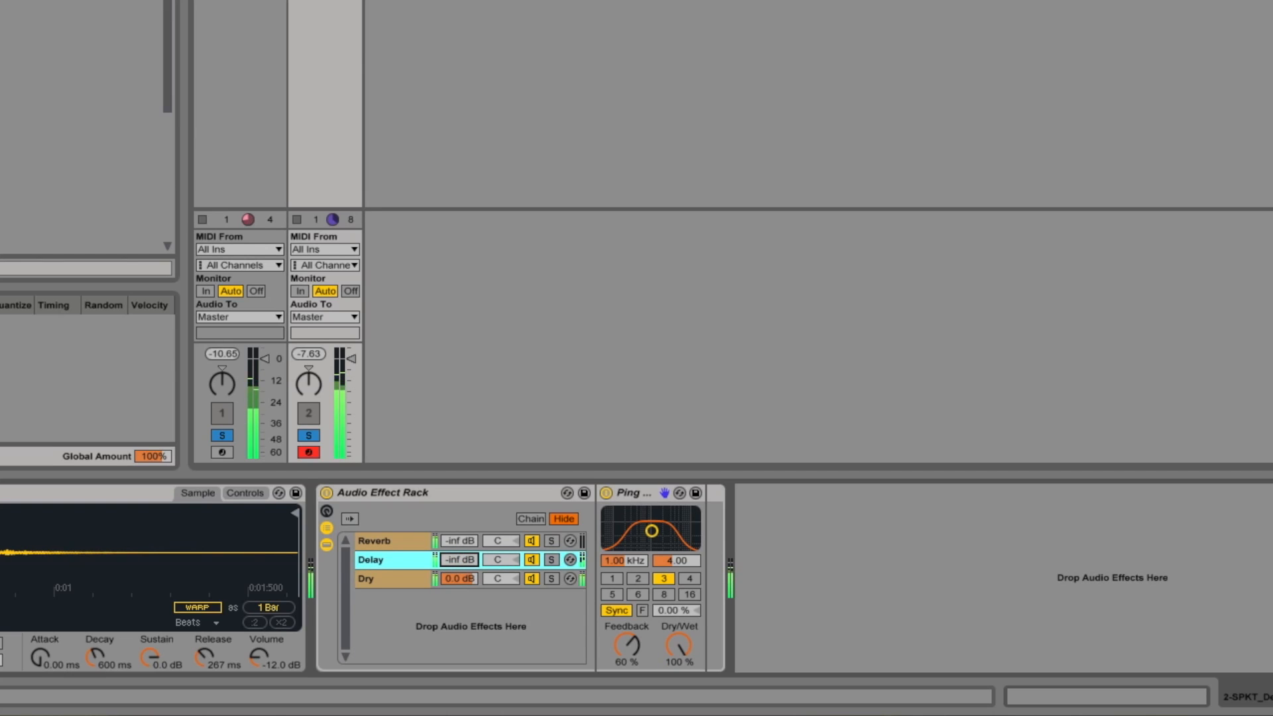
Pull the new Delay chain's volume down to -inf dB
drag(457, 560, 458, 544)
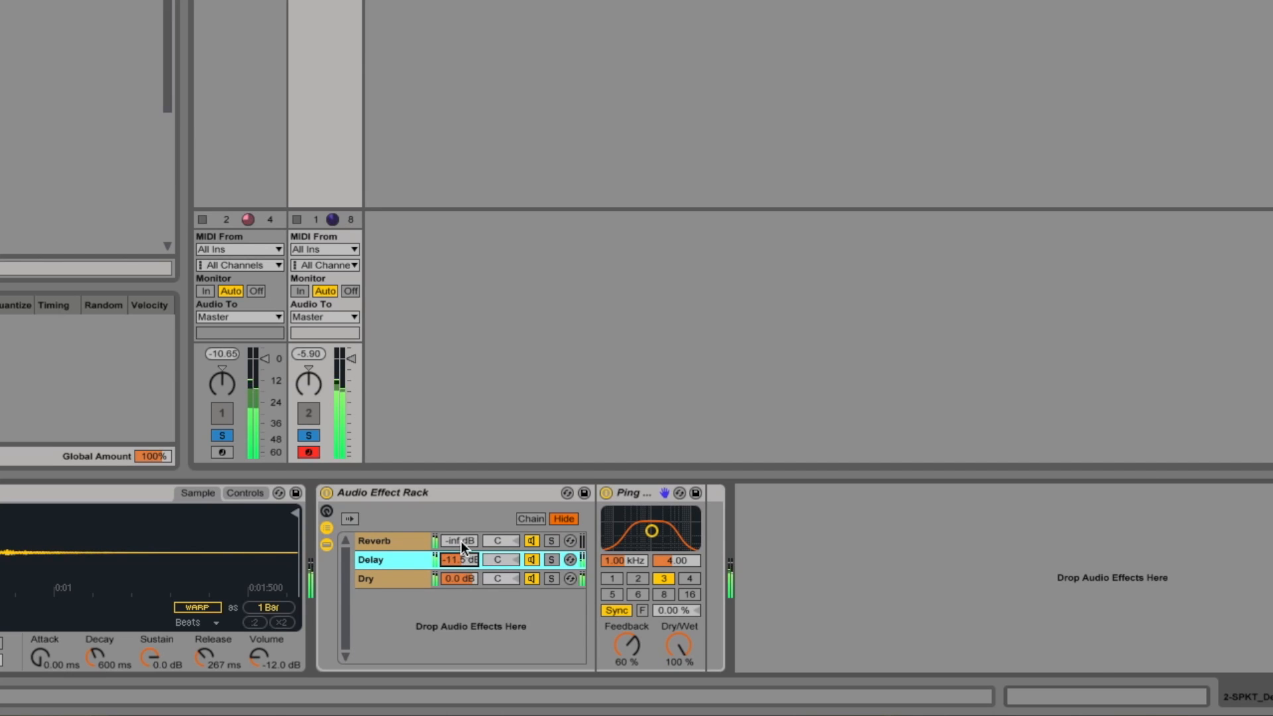
click(370, 540)
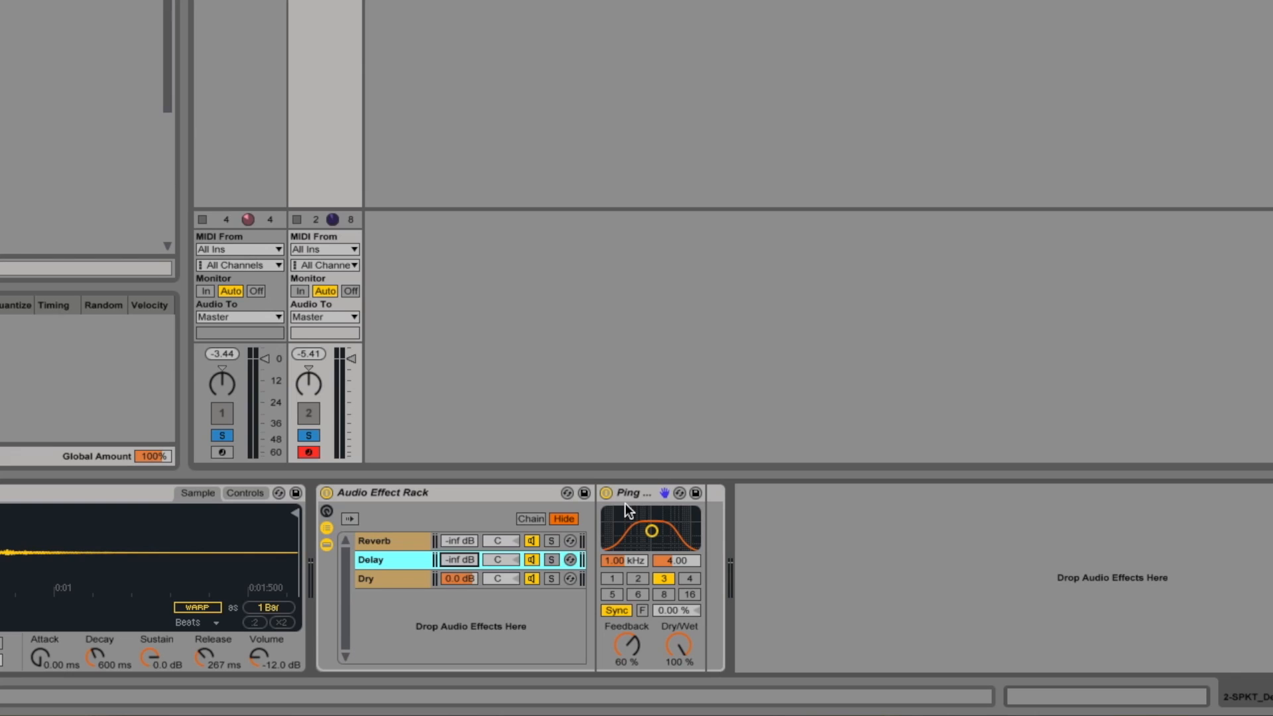
mouse_move(442, 508)
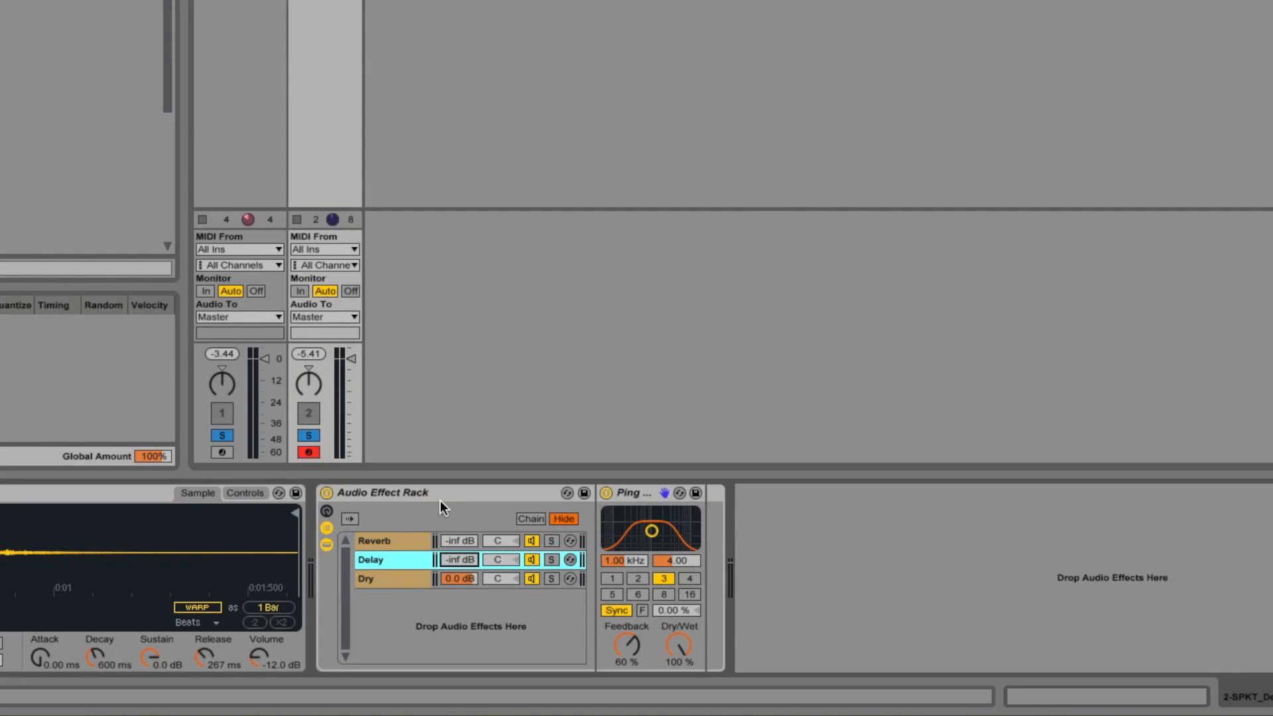
mouse_move(446, 552)
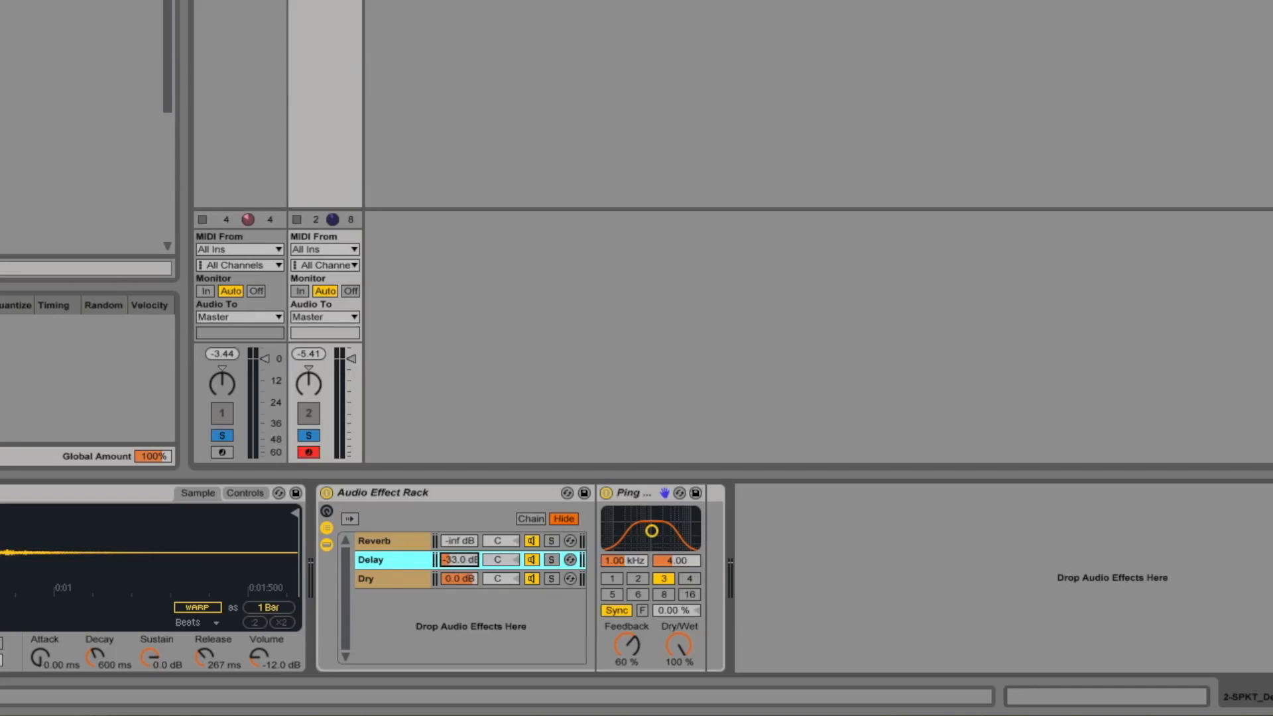
click(458, 559)
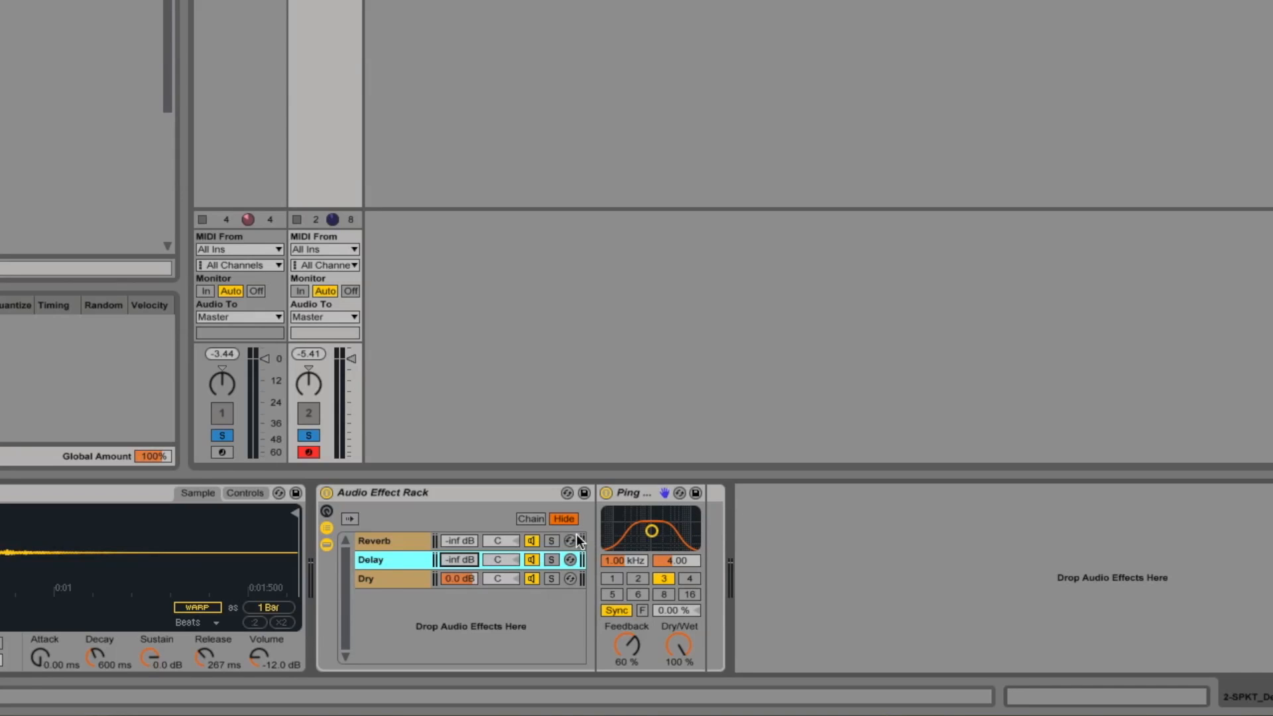
mouse_move(298, 68)
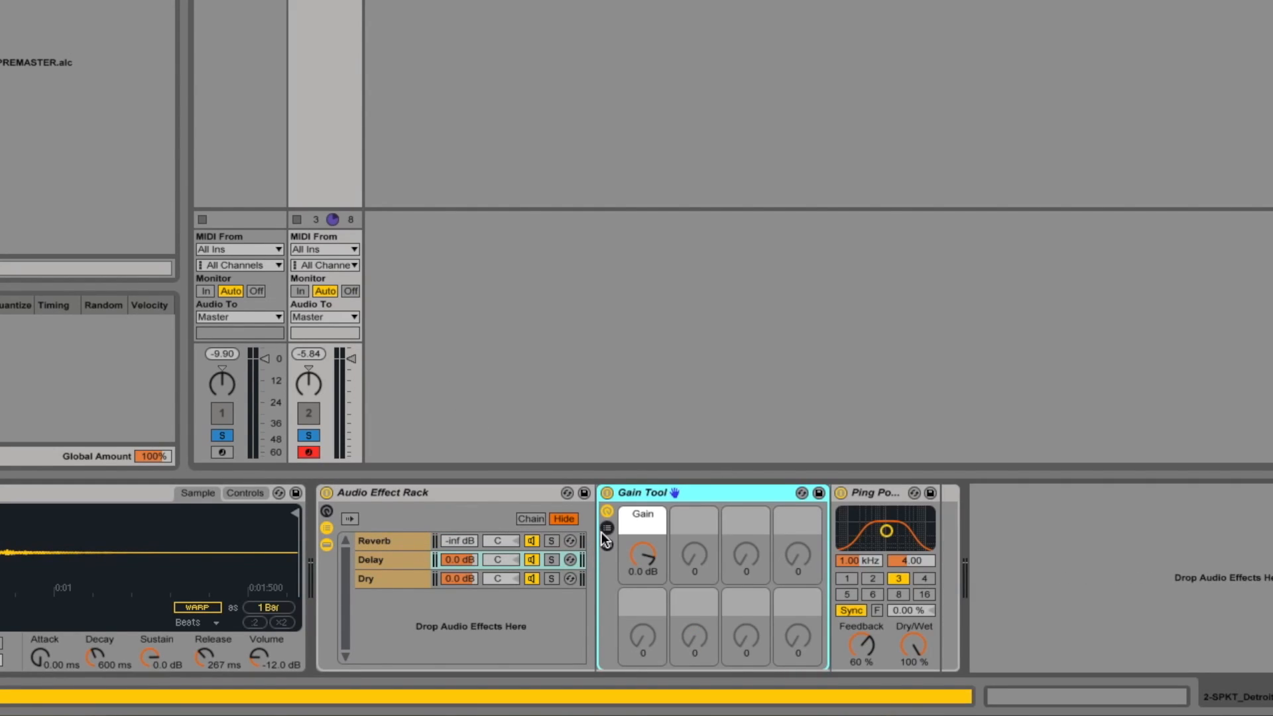
mouse_move(711, 565)
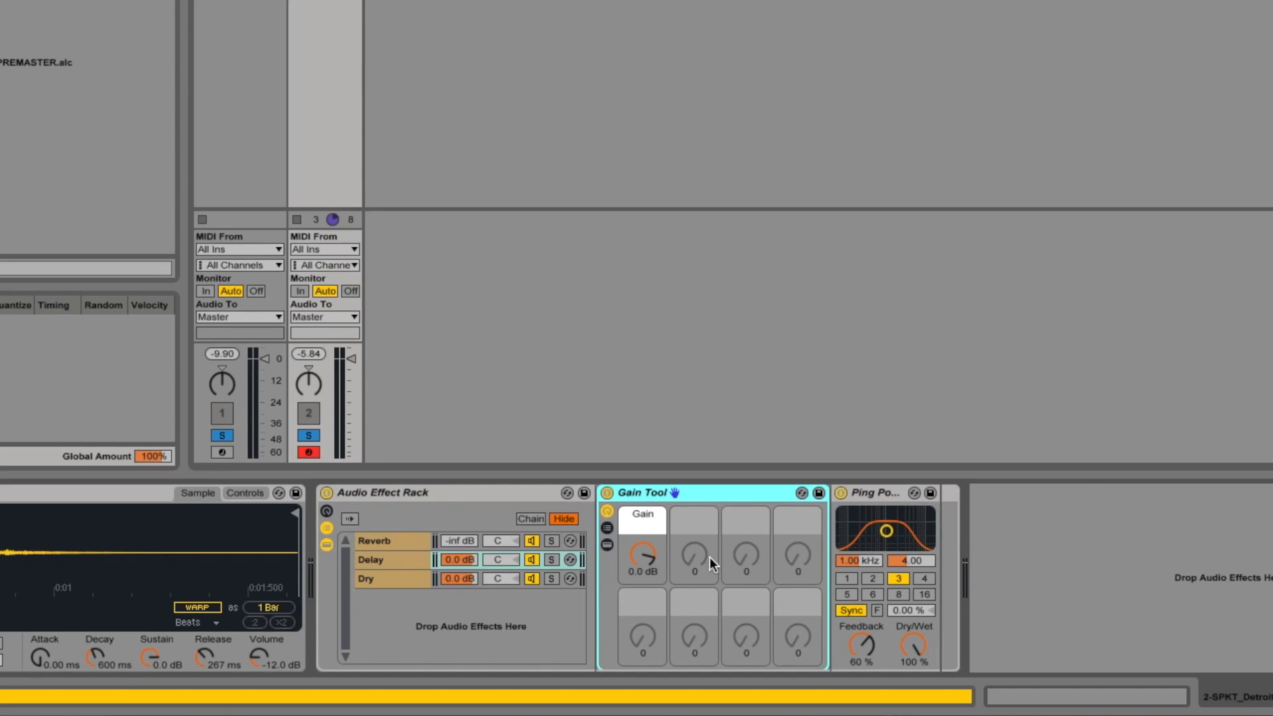
mouse_move(745, 513)
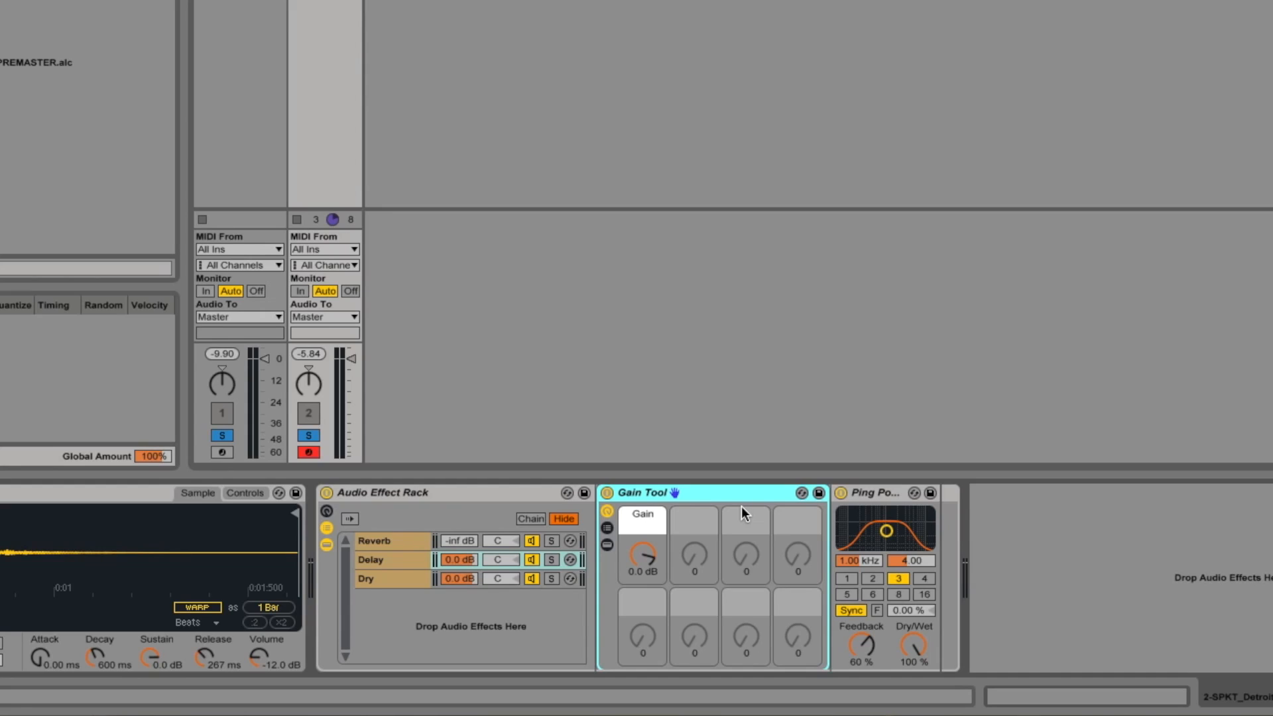
Turn the Delay chain's Gain Tool send down to -inf dB, auditioning it briefly
drag(642, 558, 642, 613)
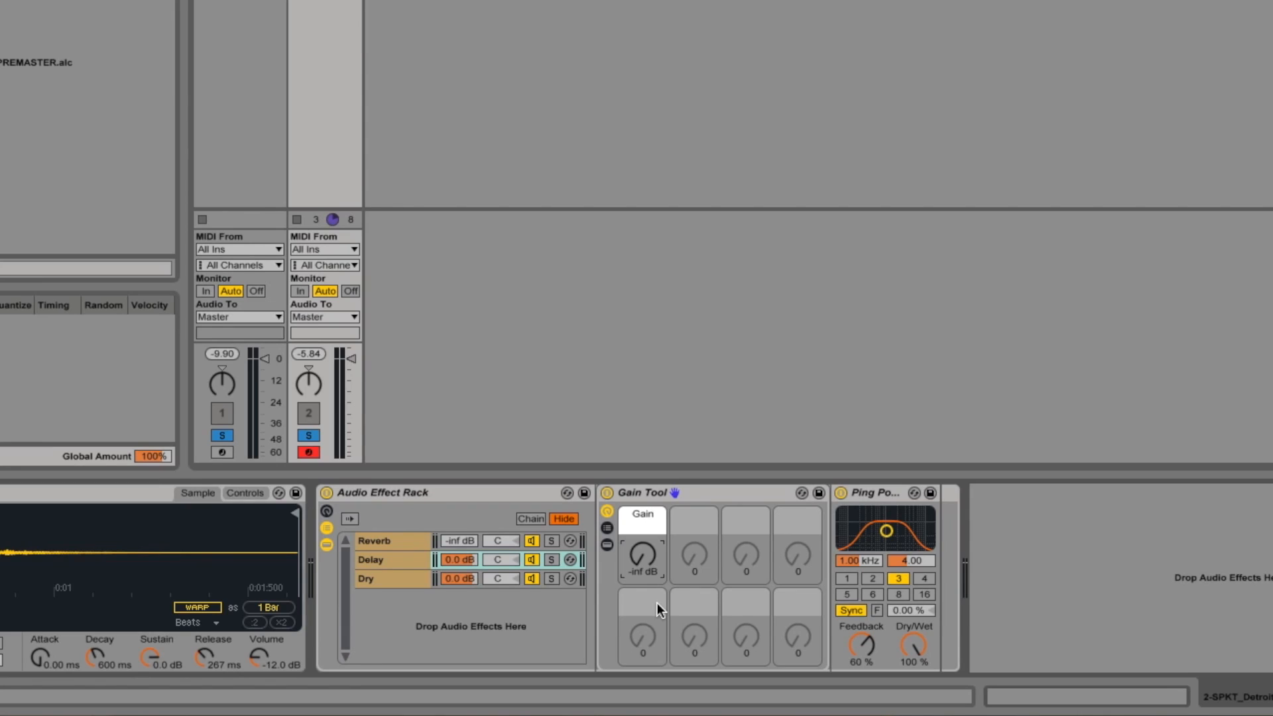
mouse_move(648, 562)
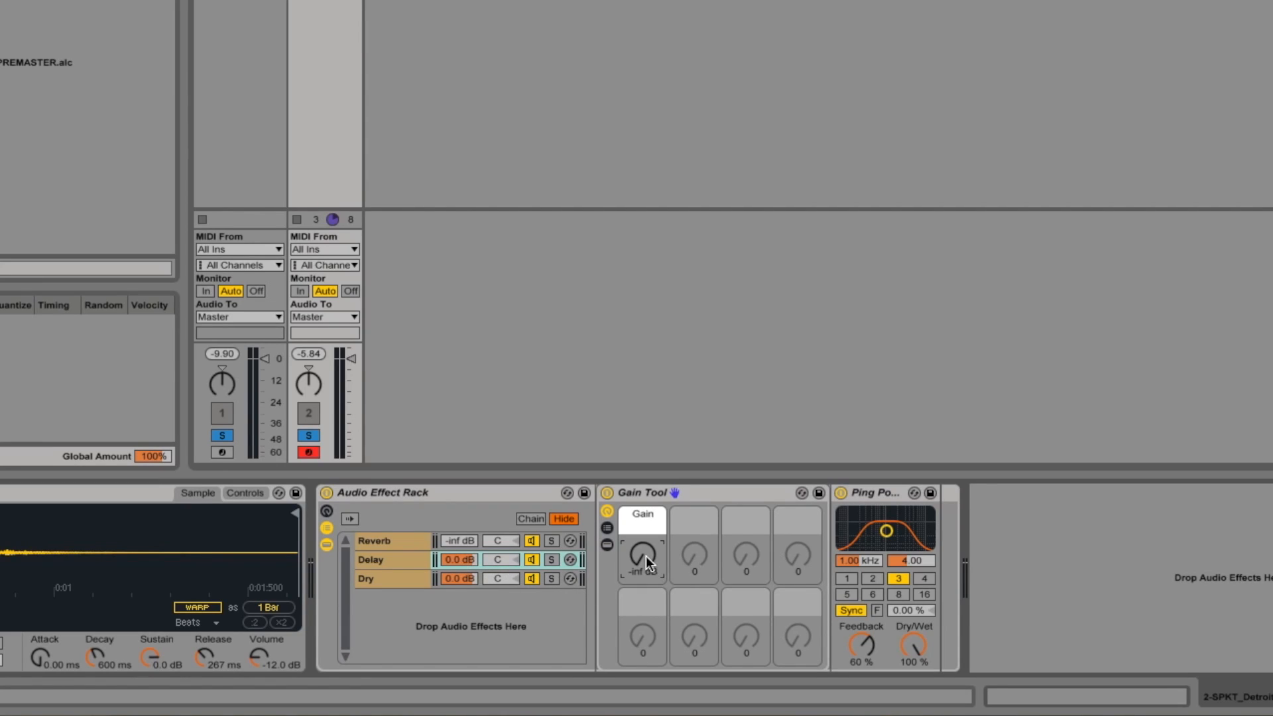
drag(645, 558, 645, 528)
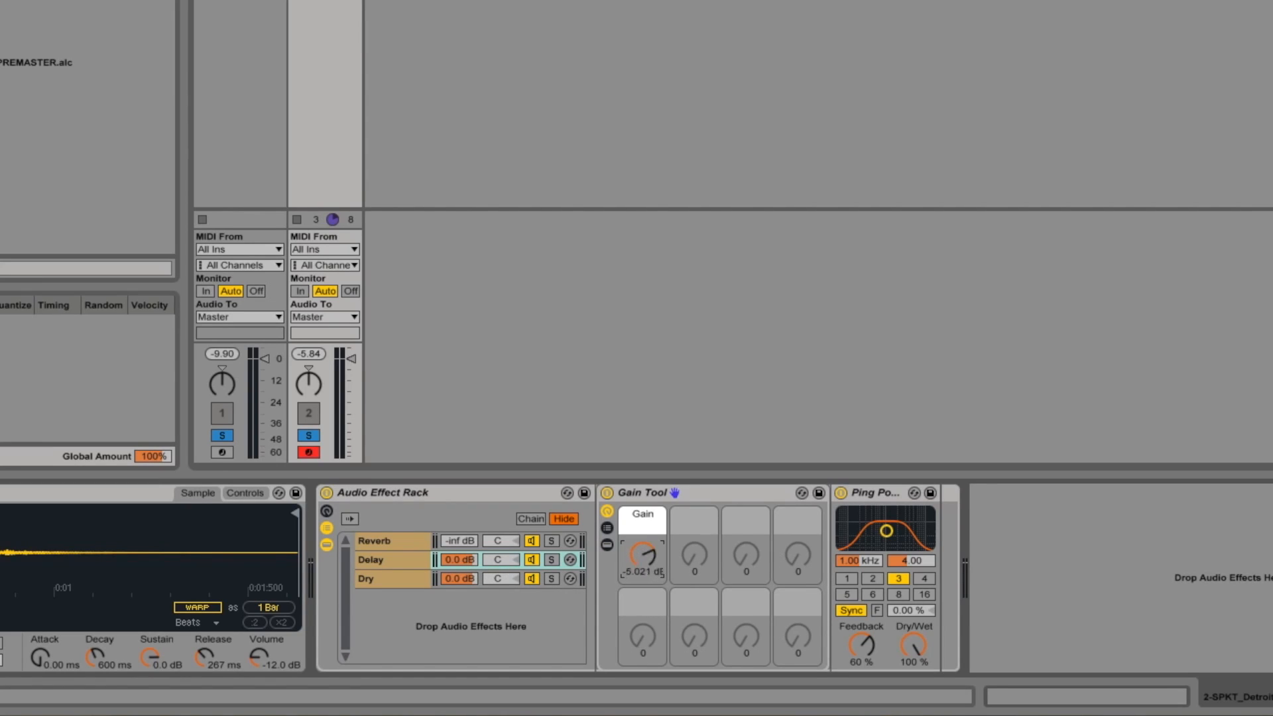
drag(641, 555, 642, 584)
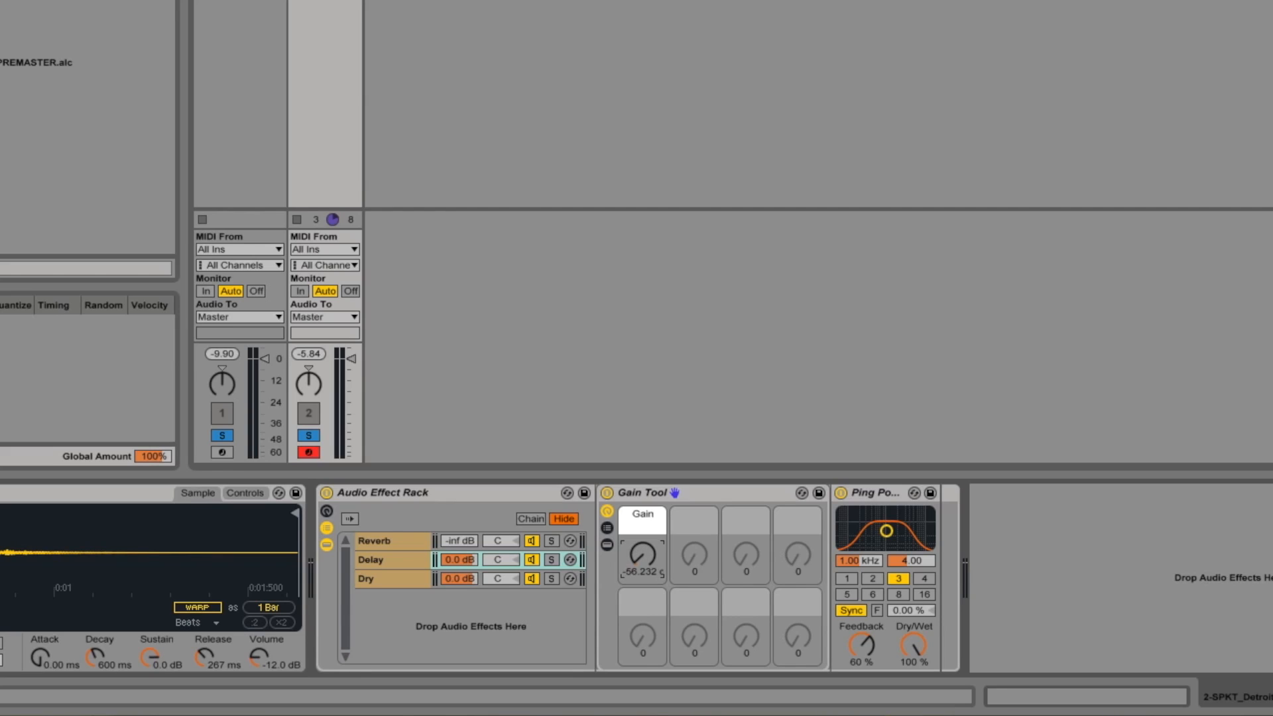
drag(640, 556, 640, 585)
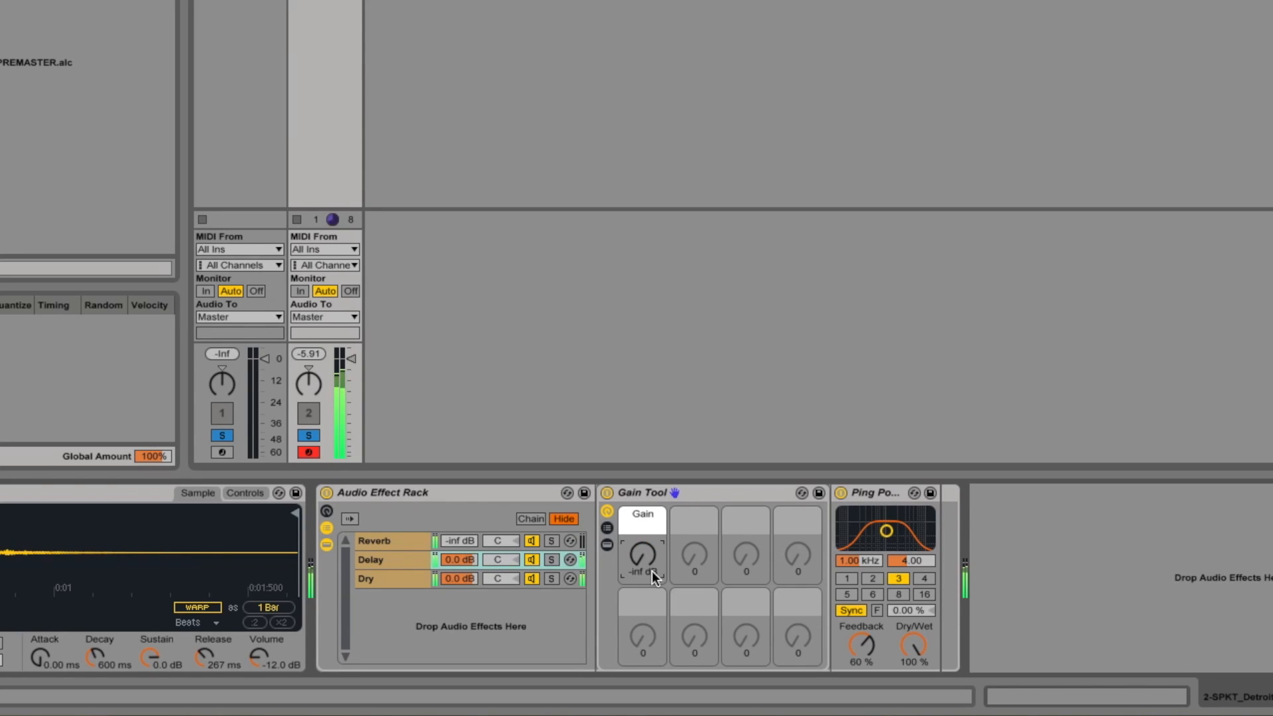
Audition the delay send gain above 0 dB, then return it to -inf dB
drag(642, 558, 649, 573)
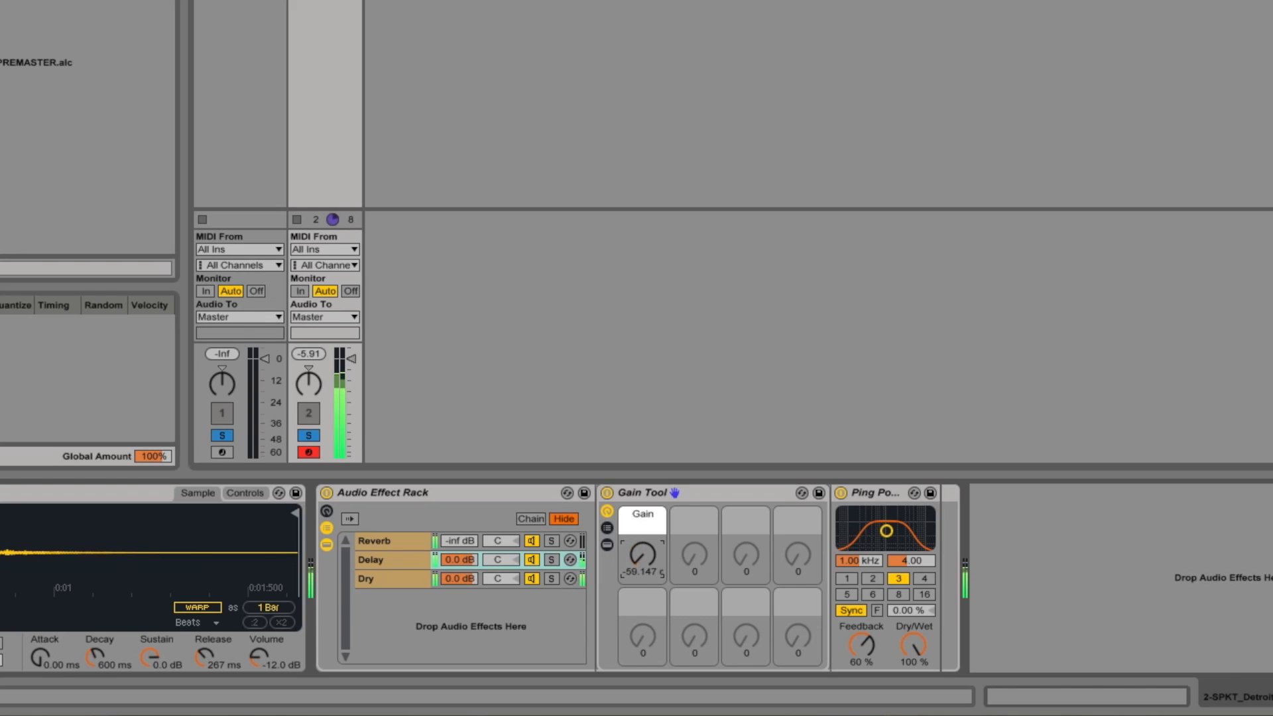
drag(641, 558, 642, 519)
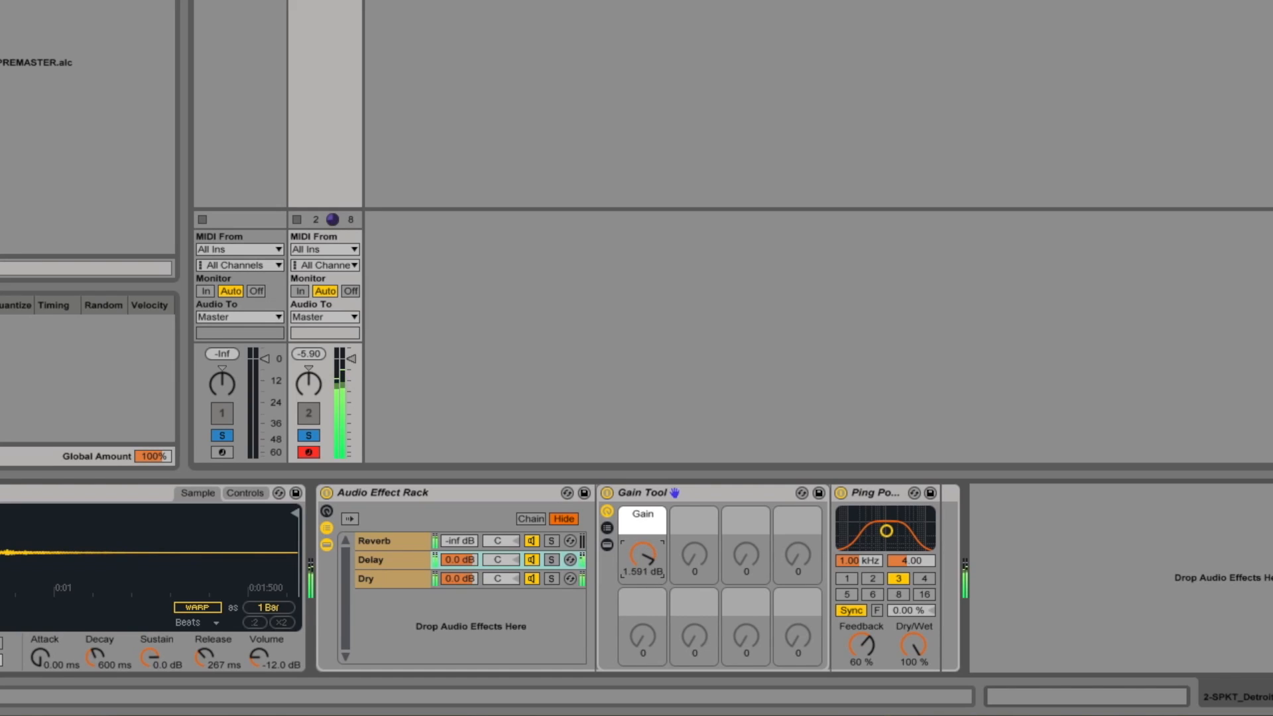
drag(642, 556, 646, 577)
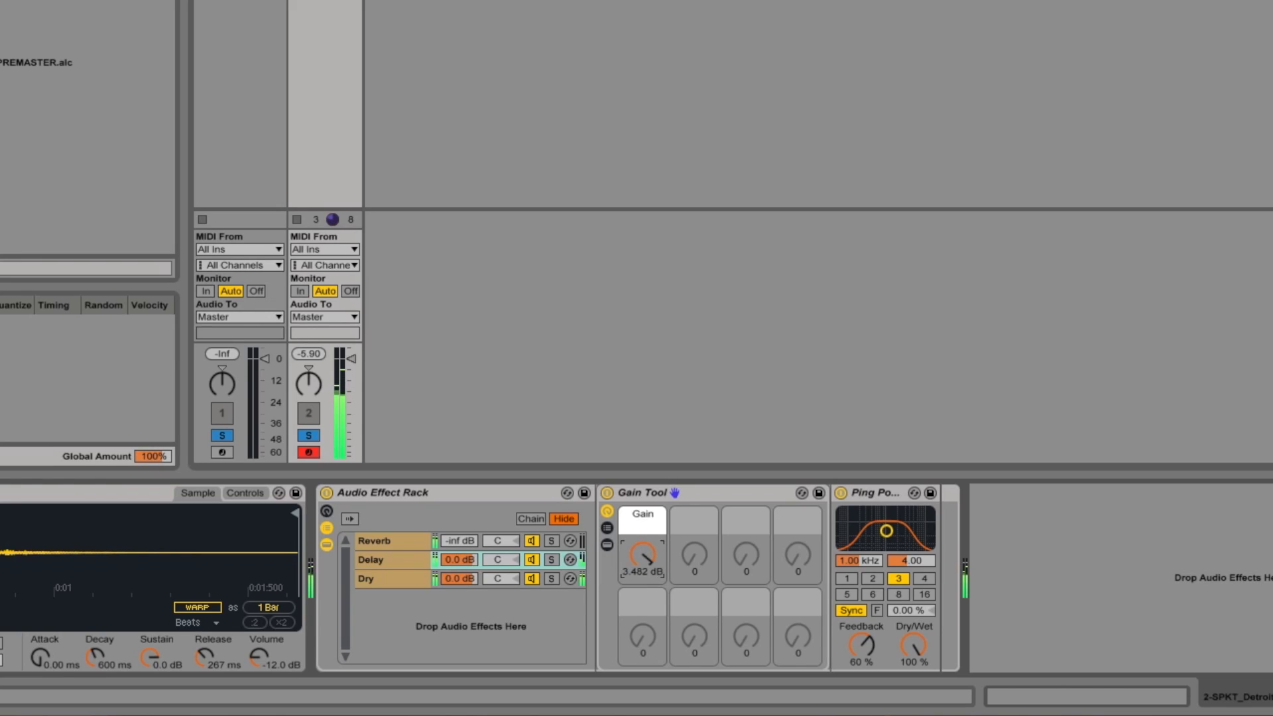
drag(642, 555, 642, 569)
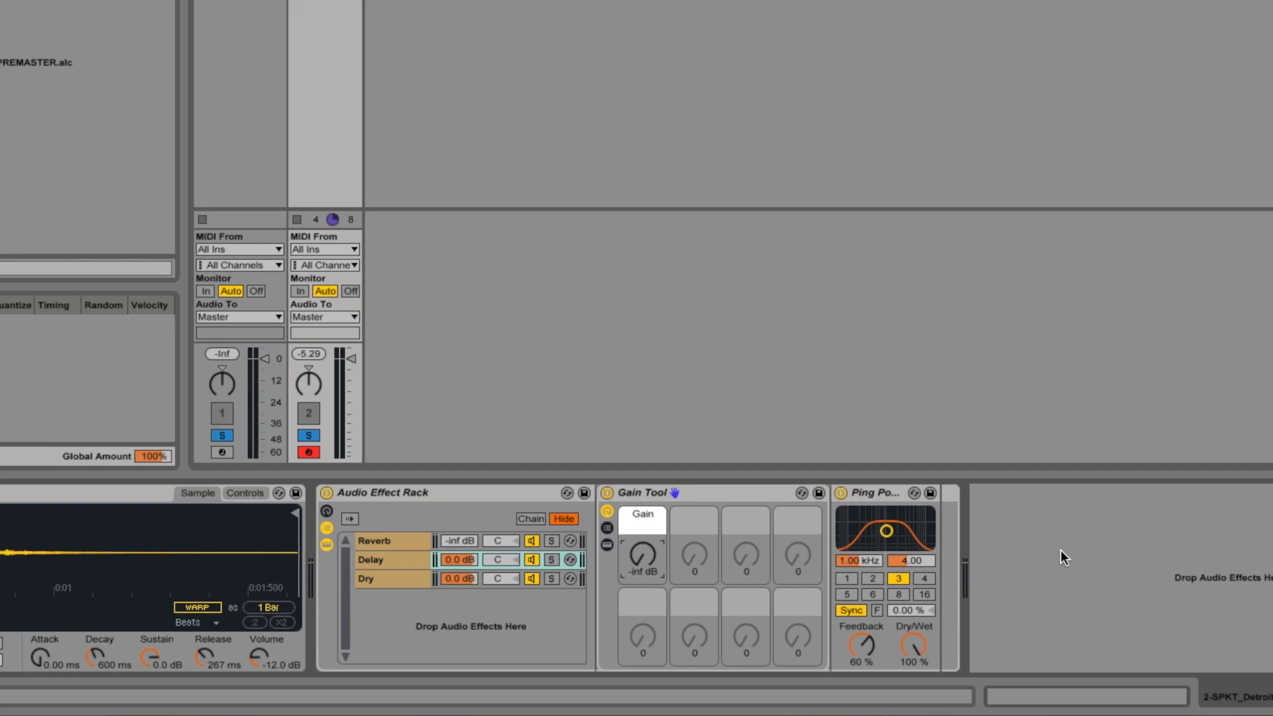
mouse_move(322, 408)
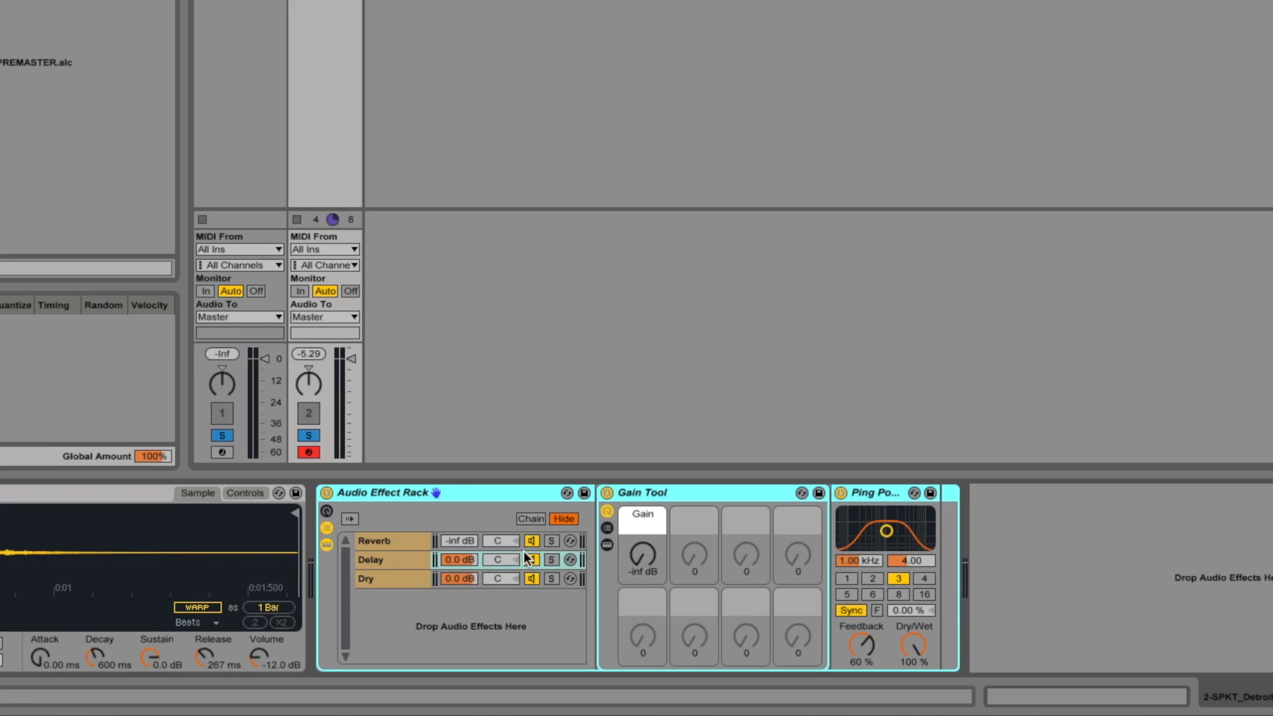
click(374, 541)
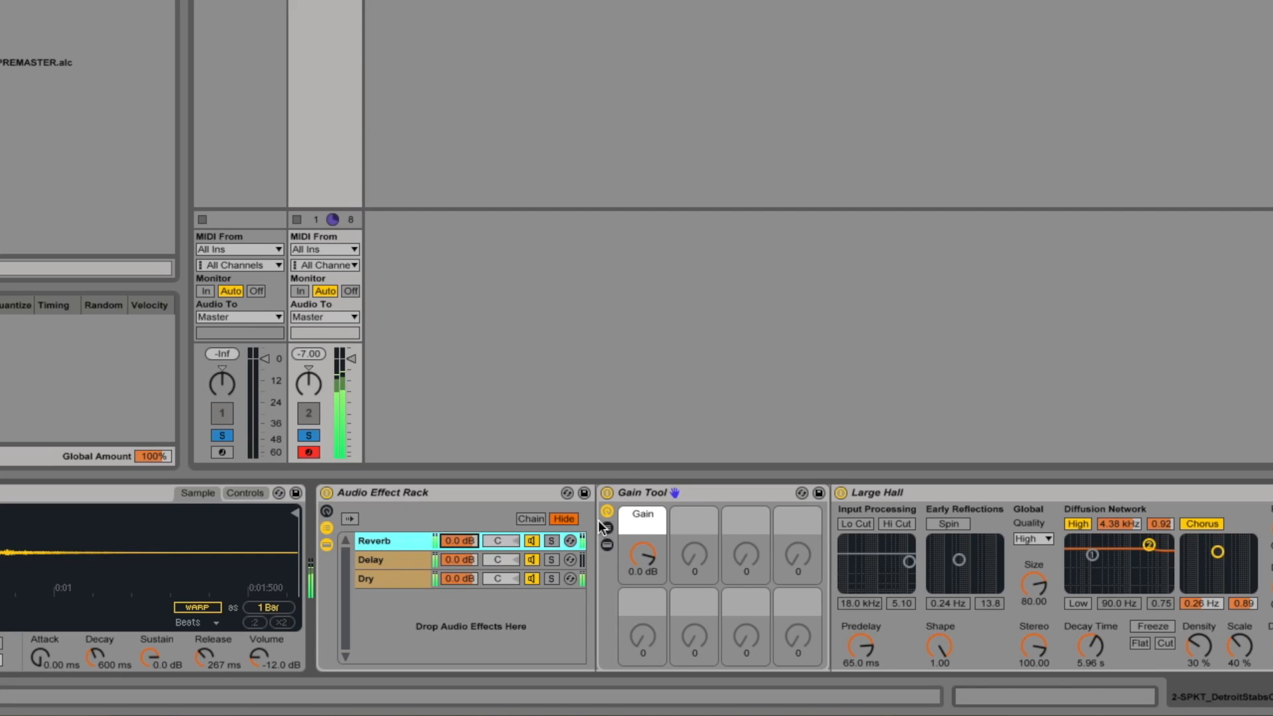
Set the Reverb chain's Gain Tool send to -inf, then raise it to about -1.6 dB
drag(642, 556, 646, 577)
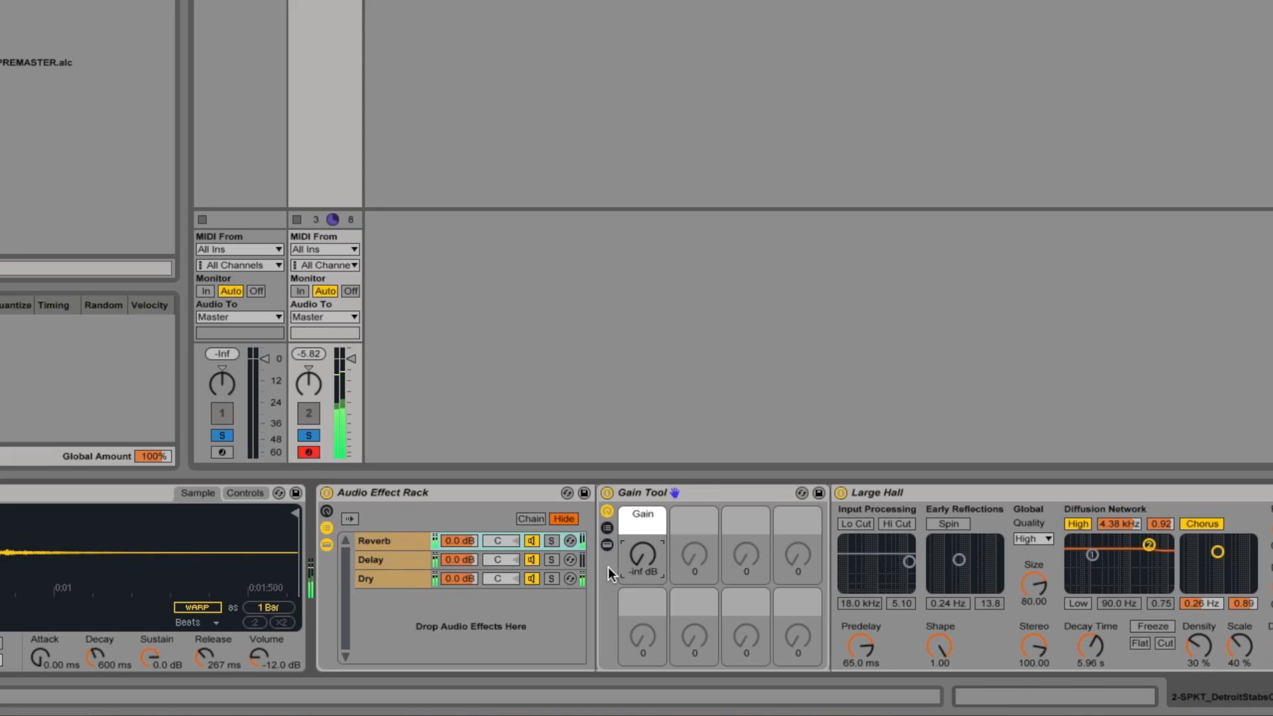
drag(641, 556, 640, 536)
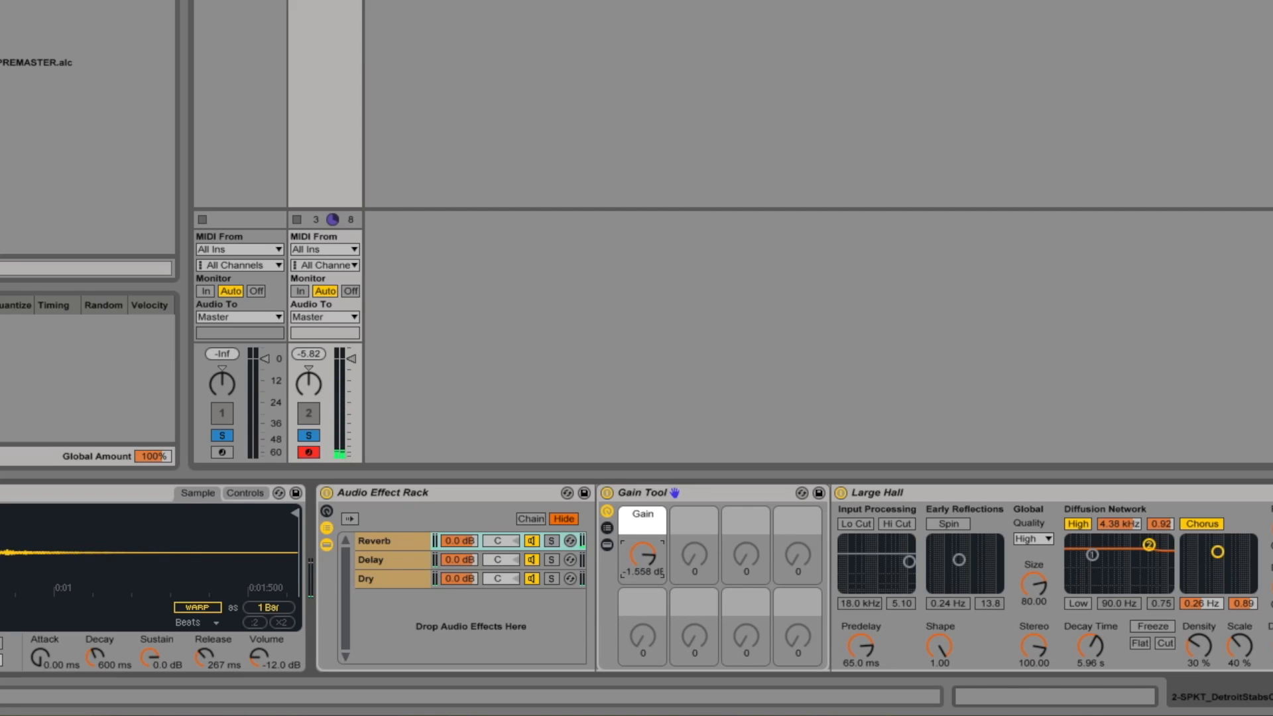